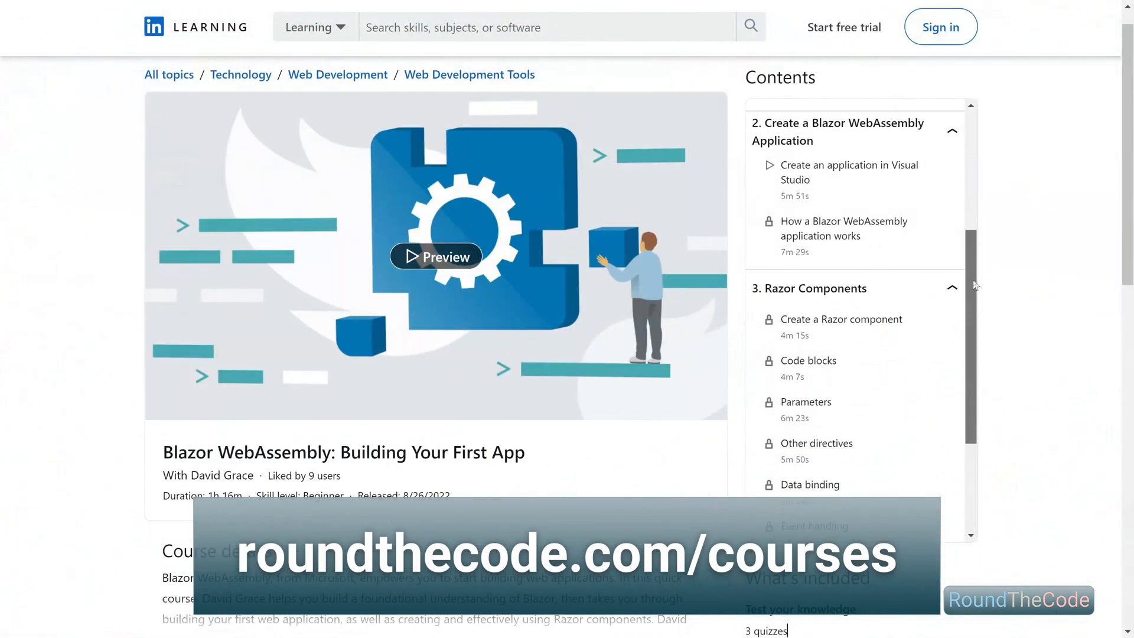
Step: Review the legacy appSettings block, highlighting the ClientSecret key
scroll("down", 3)
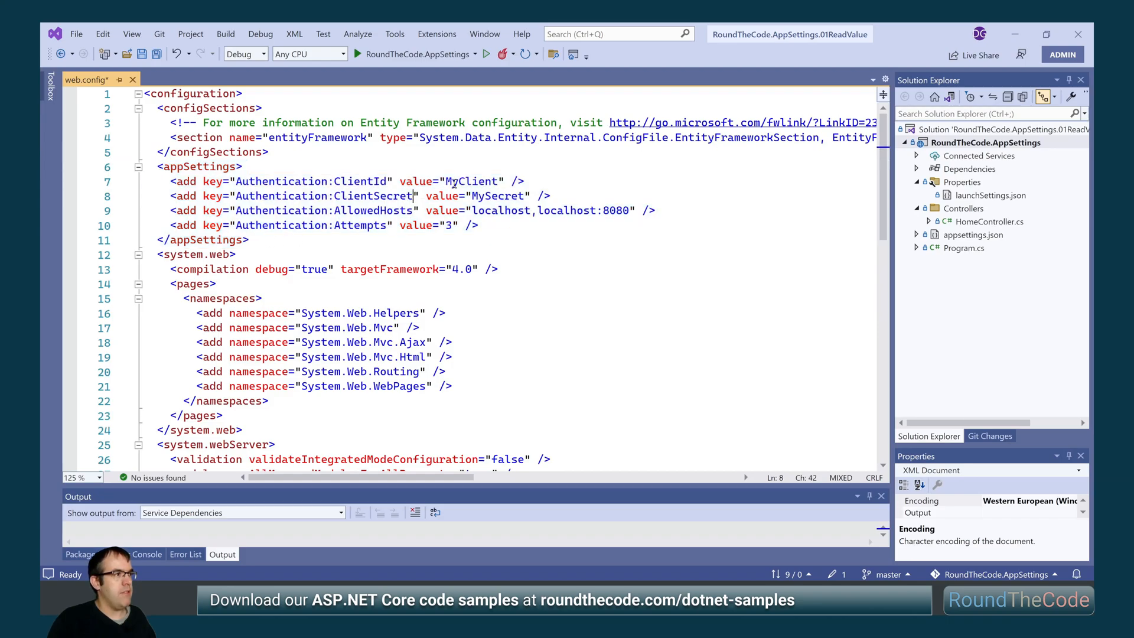
double_click(470, 182)
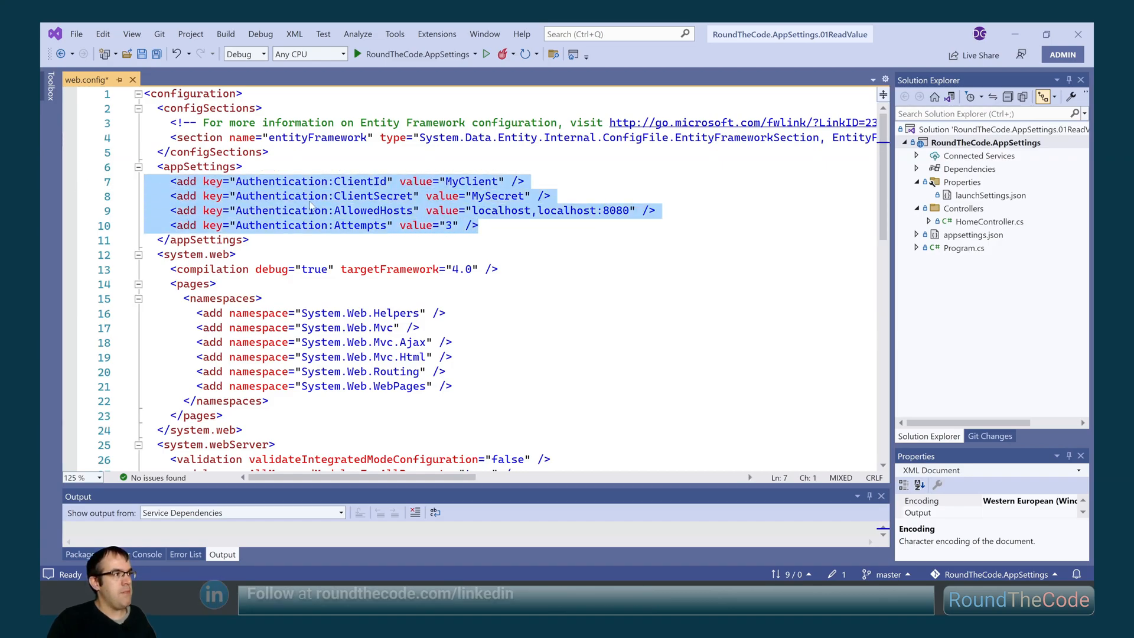
double_click(282, 181)
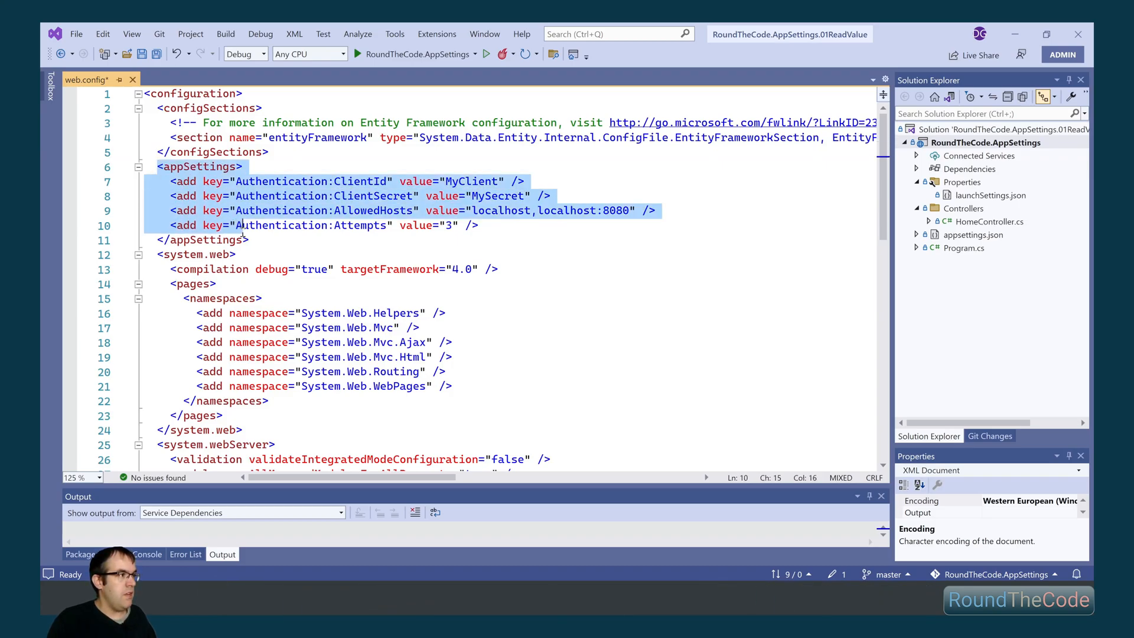
left_click(251, 240)
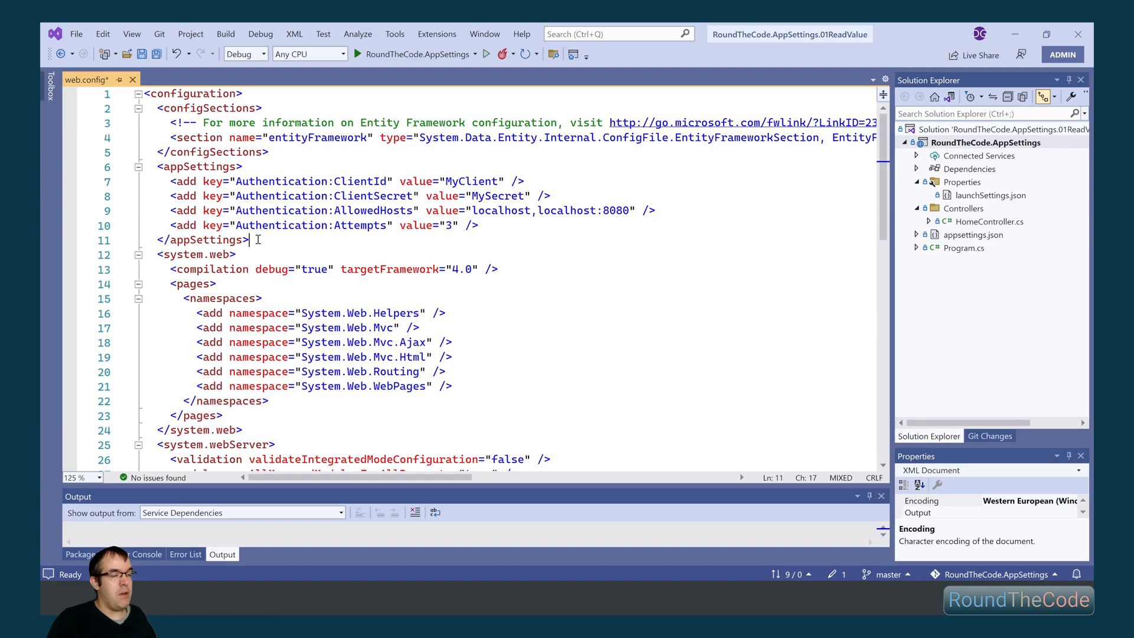
Step: Review the Authentication section entries in appsettings.json, then move on to Program.cs
double_click(195, 167)
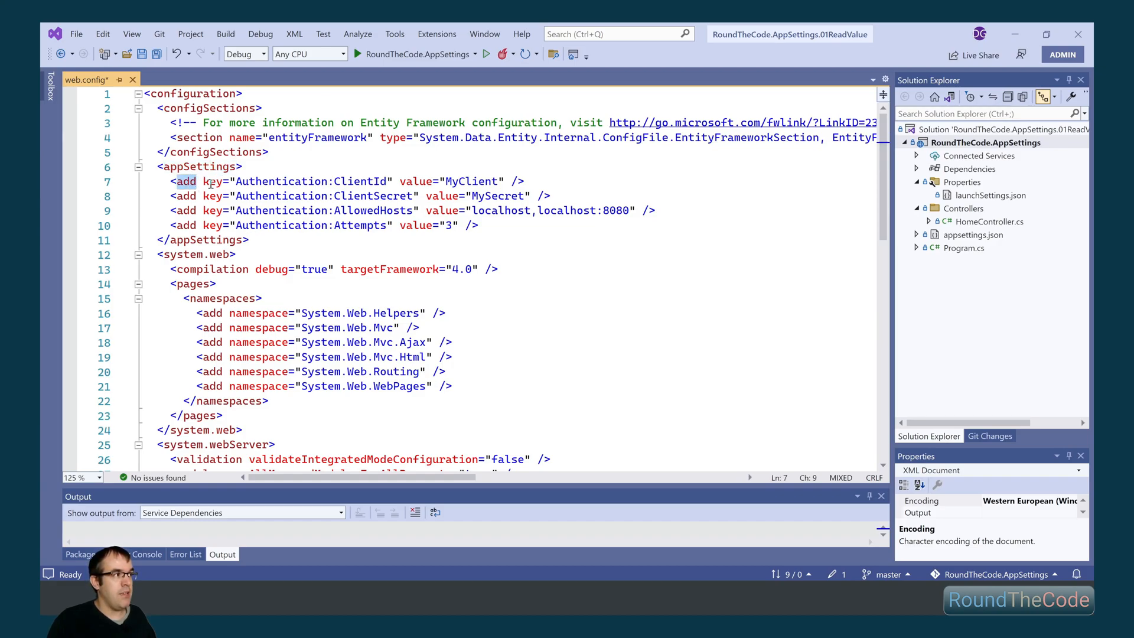
double_click(211, 182)
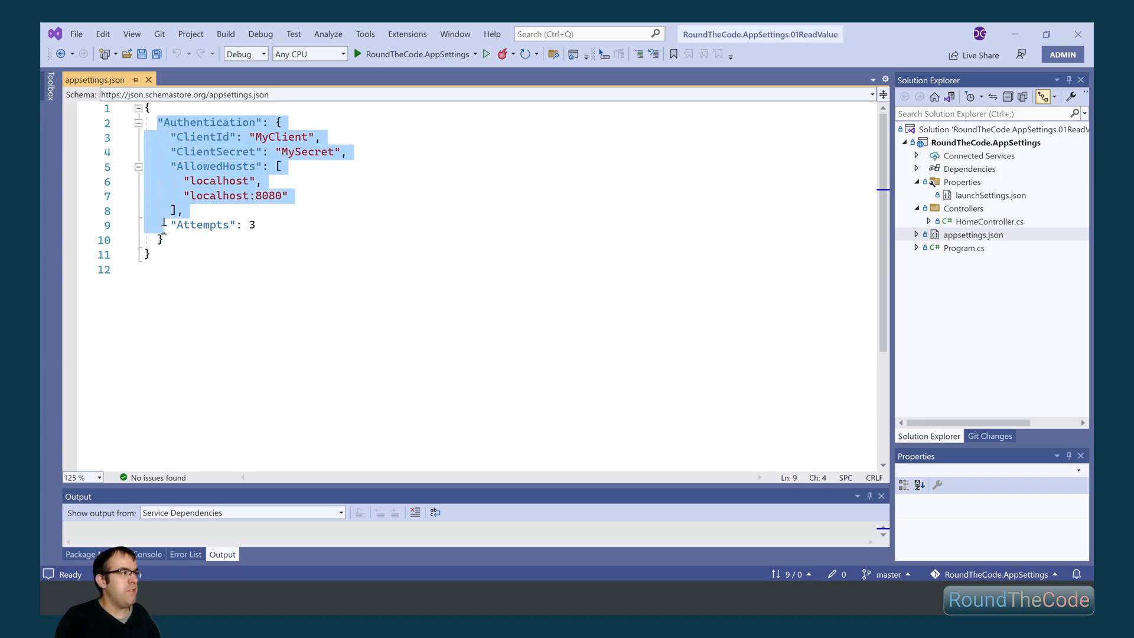
left_click(168, 181)
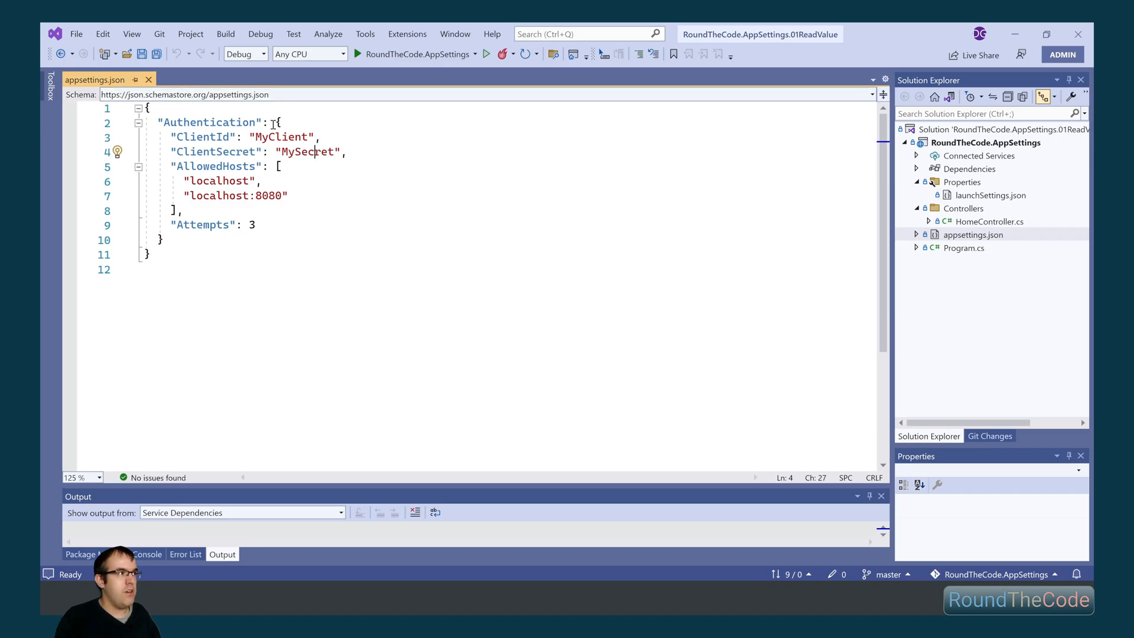
double_click(308, 151)
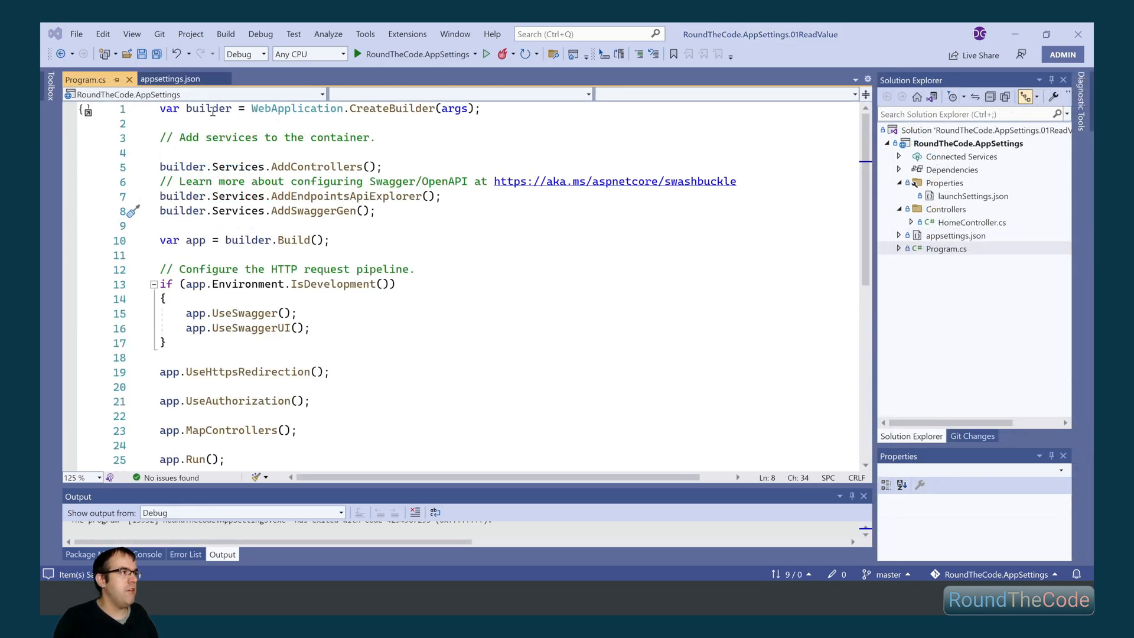
mouse_move(404, 225)
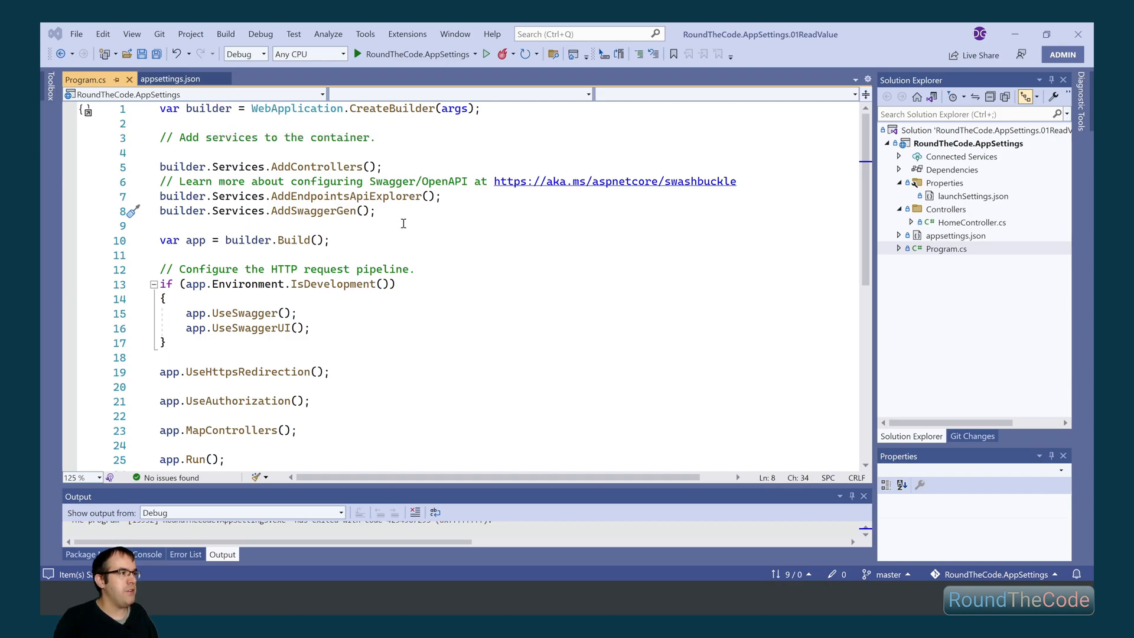
Step: Begin var clientSecret = builder.Configuration.GetValue, checking setting names in appsettings.json
type("var clie")
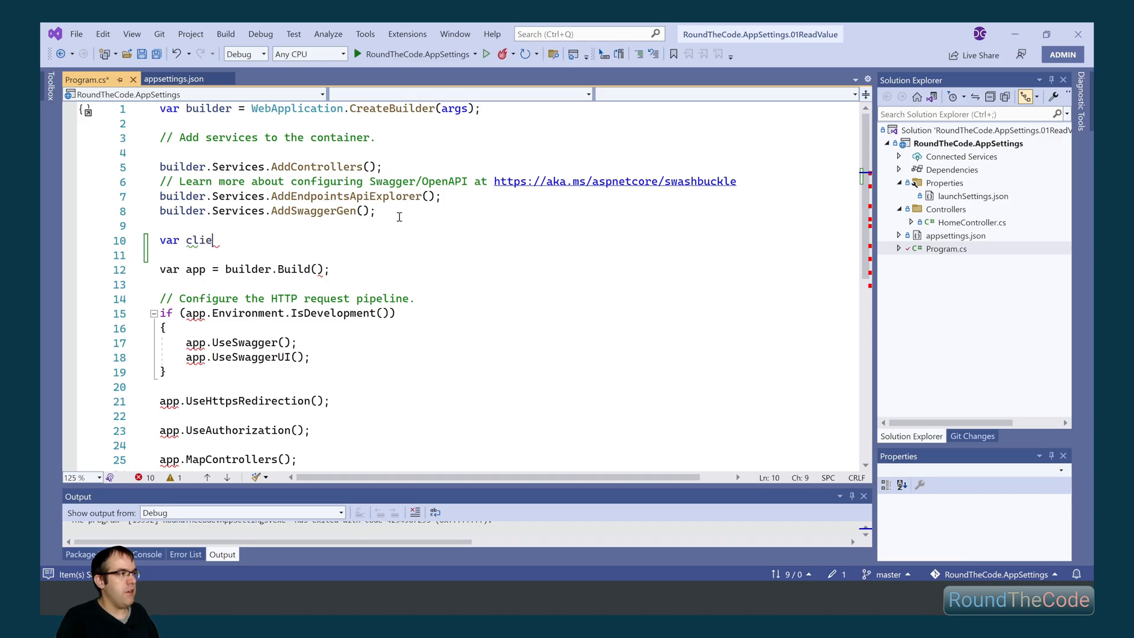
type("ntSe")
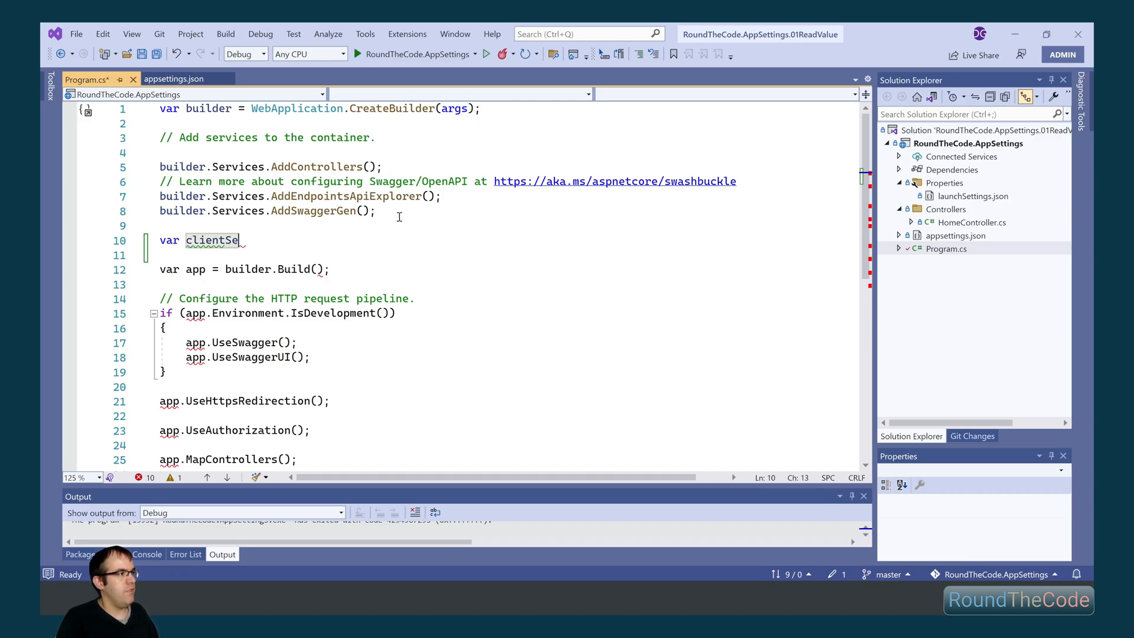
type("cret = builder.")
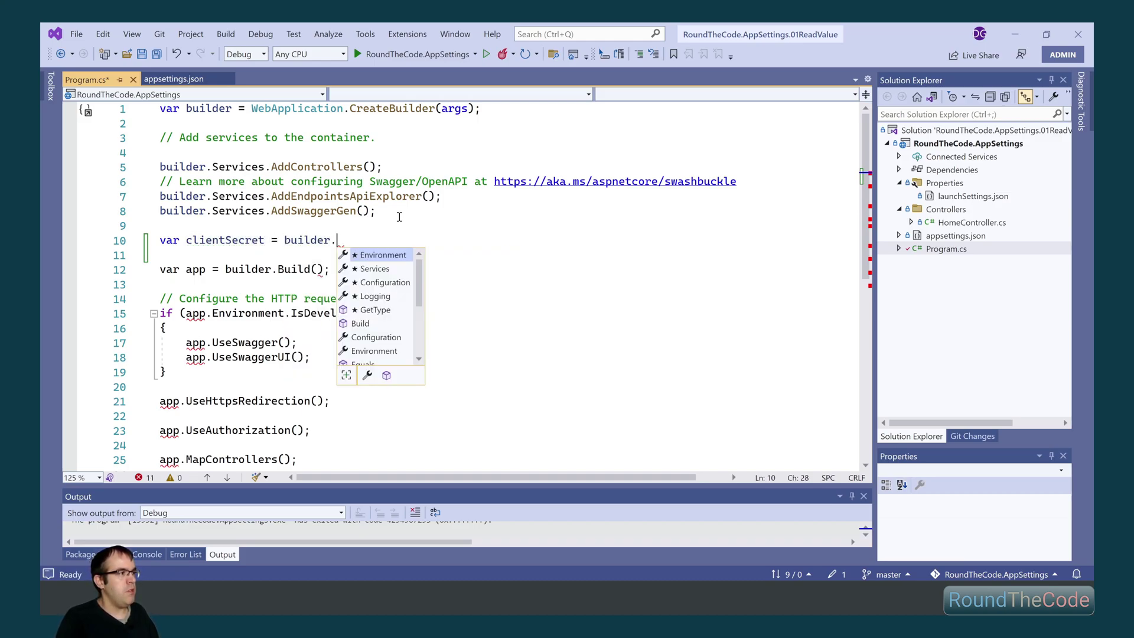
type("Configuration.ge")
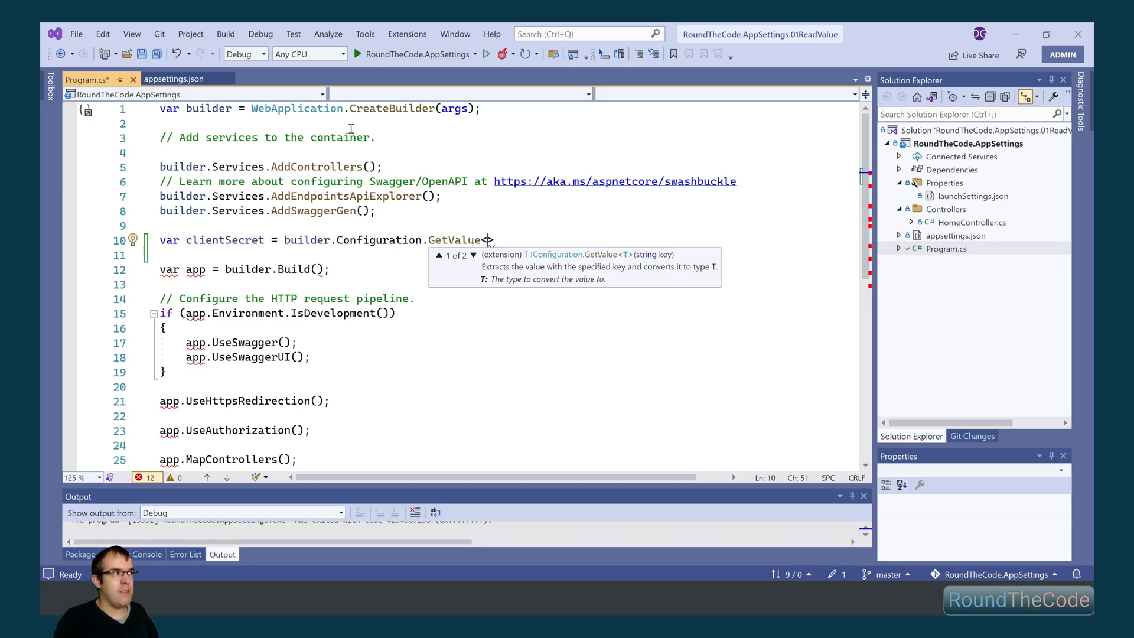
left_click(173, 79)
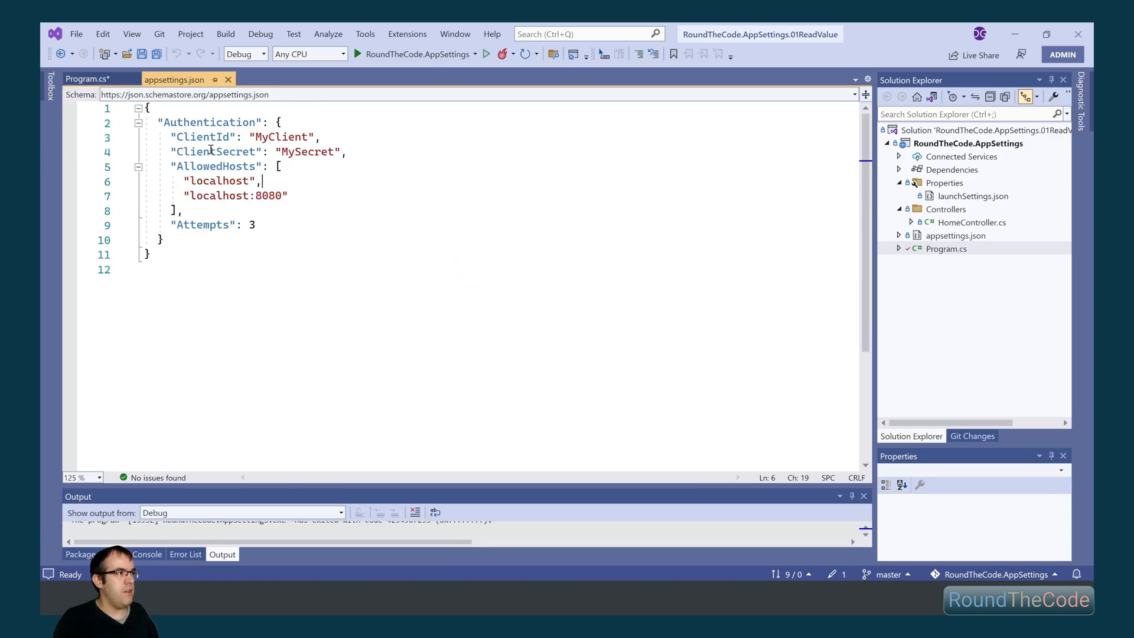
left_click(89, 80)
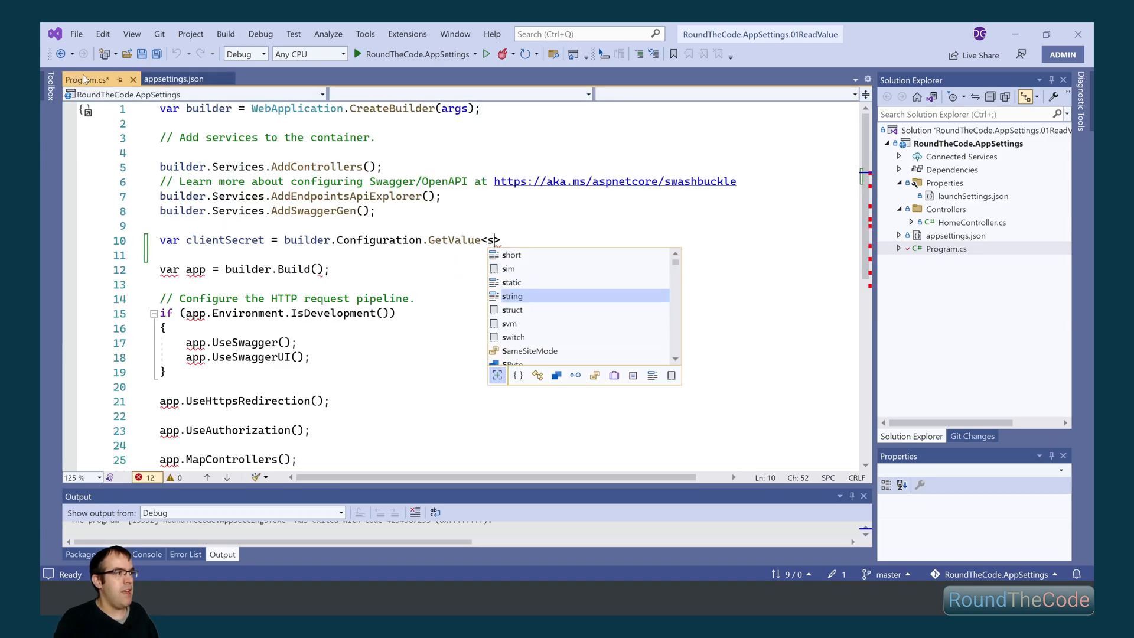
Step: Complete the call as GetValue<string>("Authentication:ClientSecret"), confirming the section name in appsettings.json
type("tring>(\"\")")
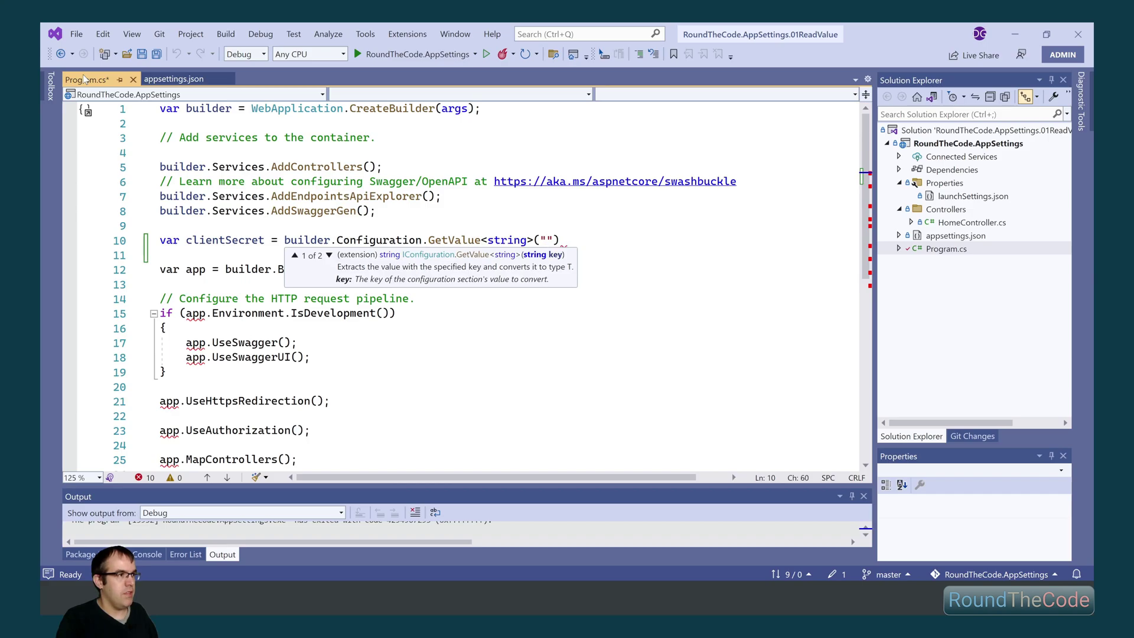
type("Aut")
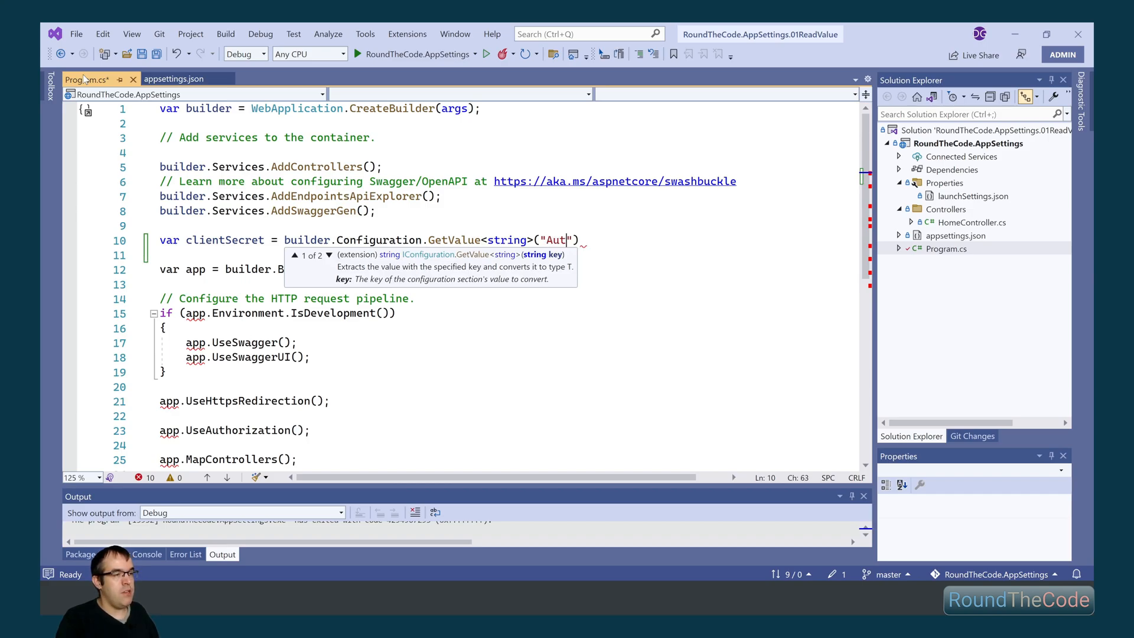
type("ent")
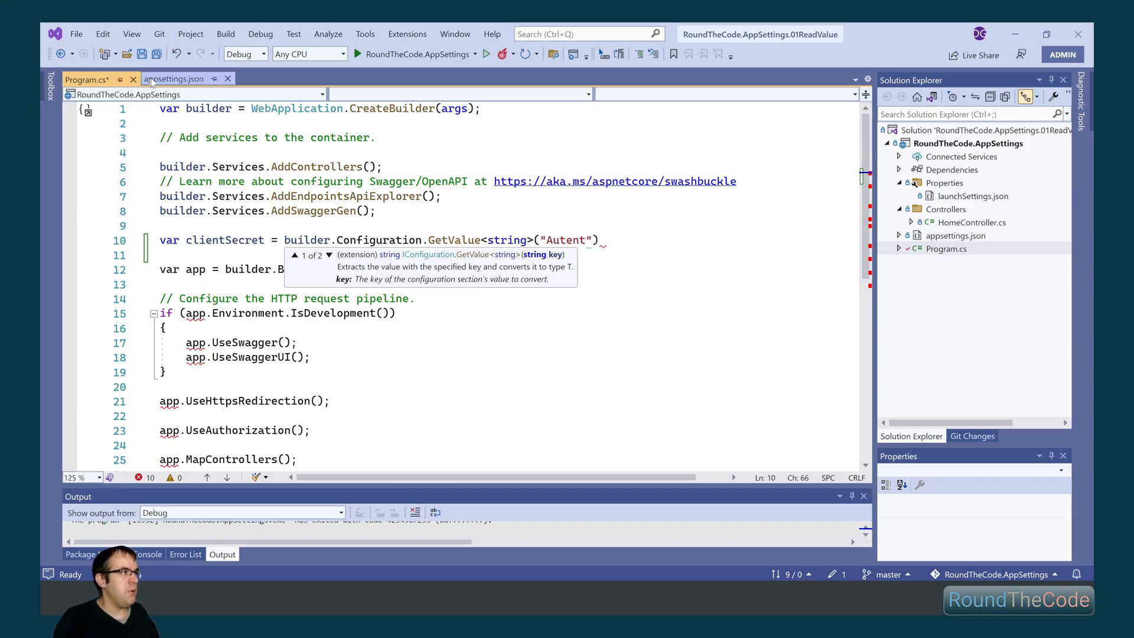
left_click(173, 79)
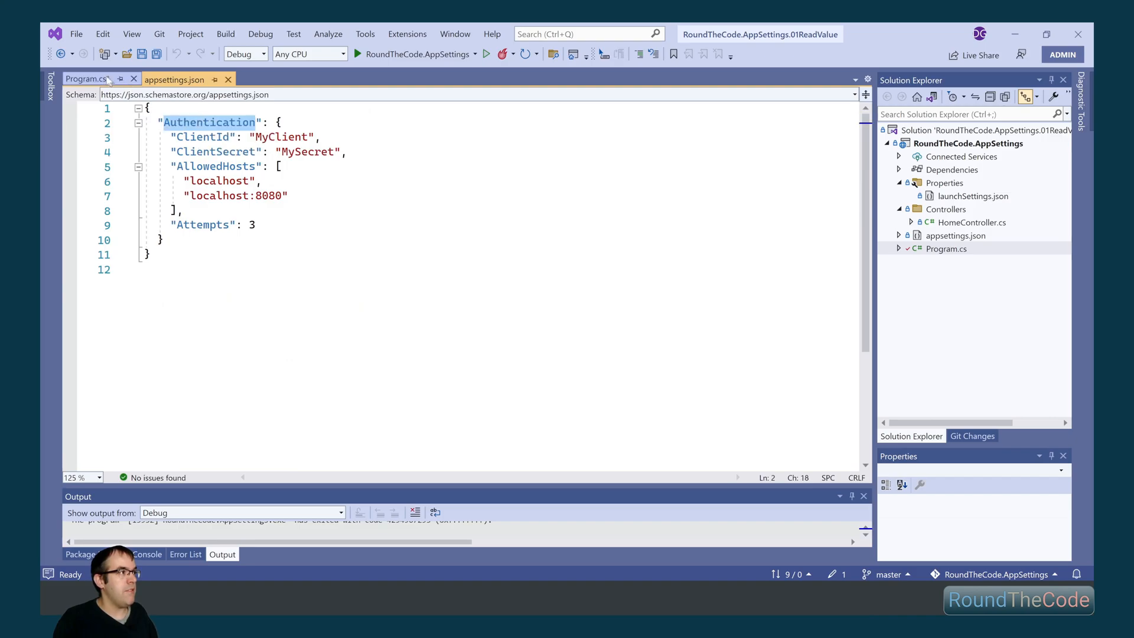
left_click(83, 78)
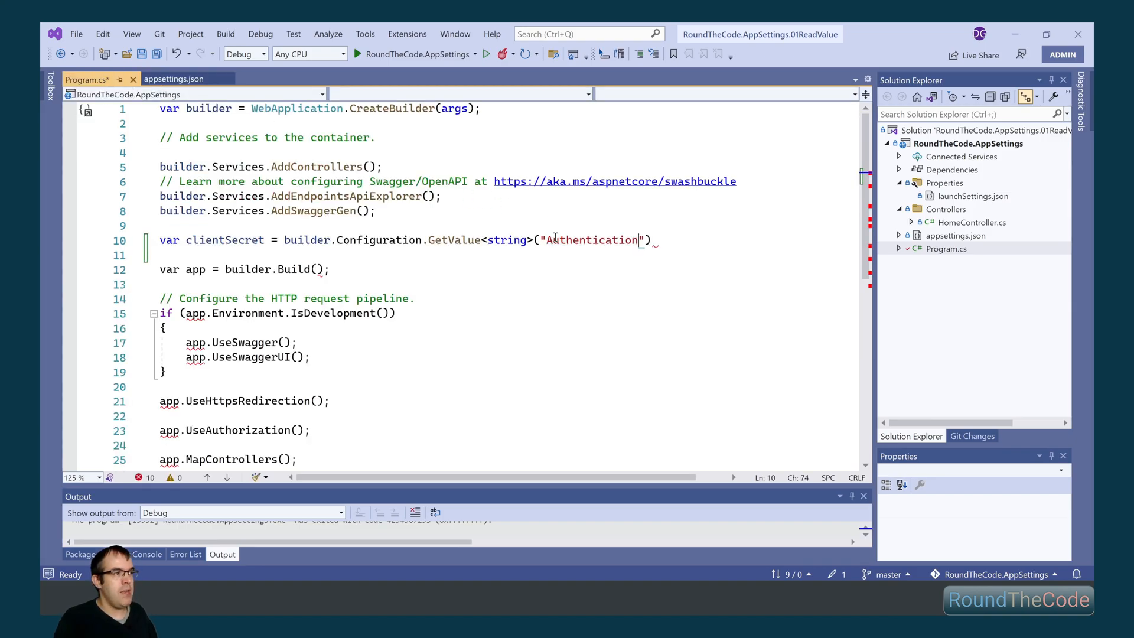
type(":")
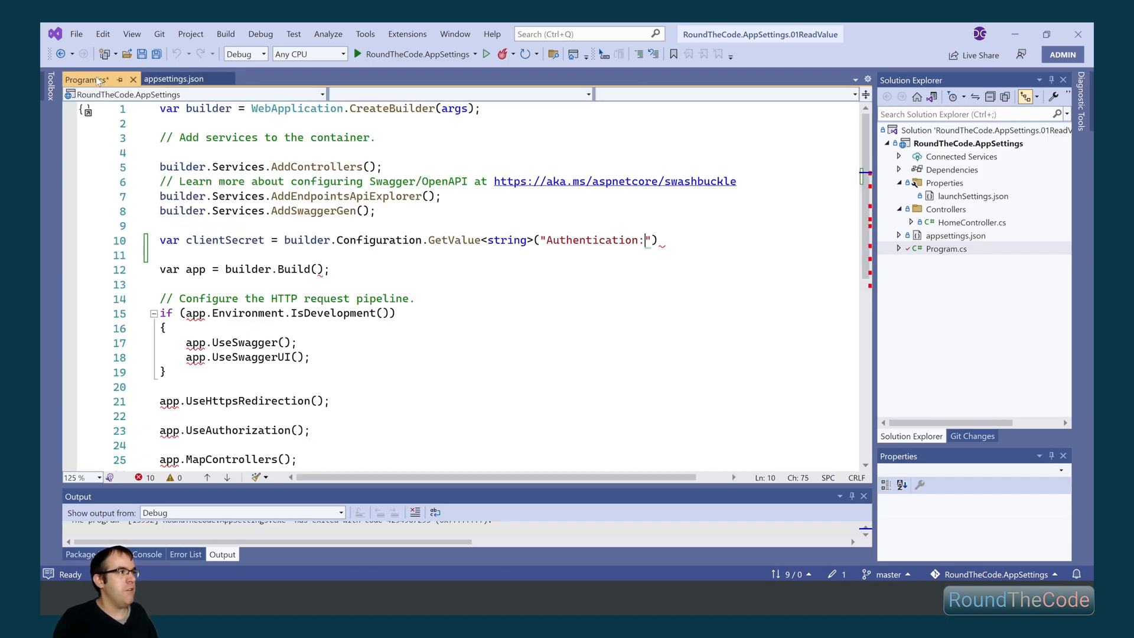
type("ClientSecret\");")
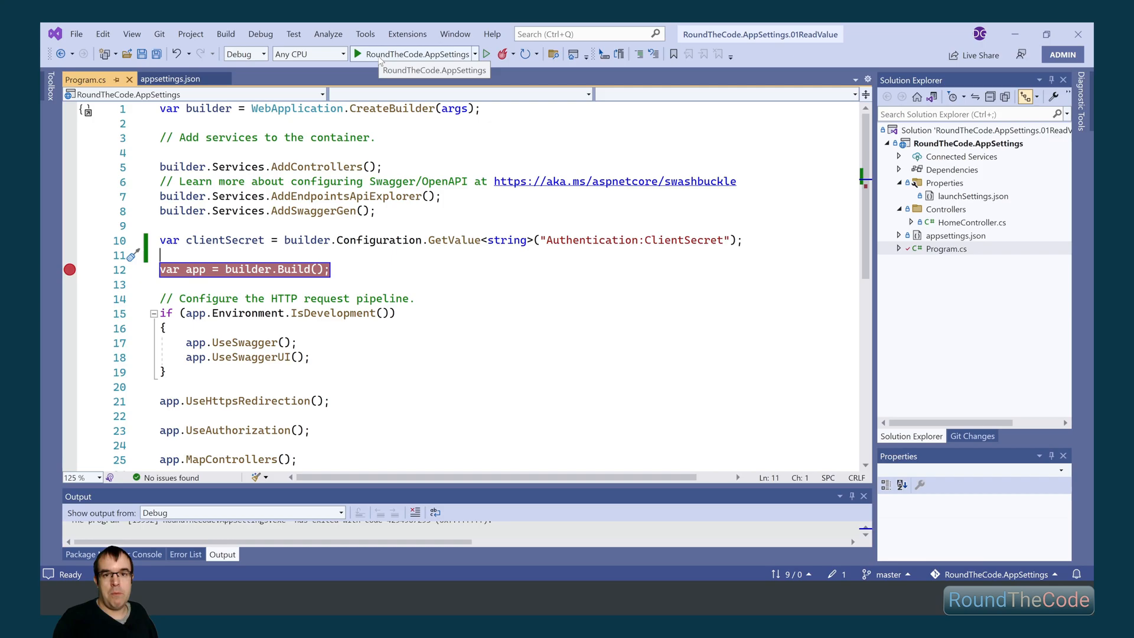
Step: Start the app in debug mode, then switch to HomeController.cs
left_click(362, 55)
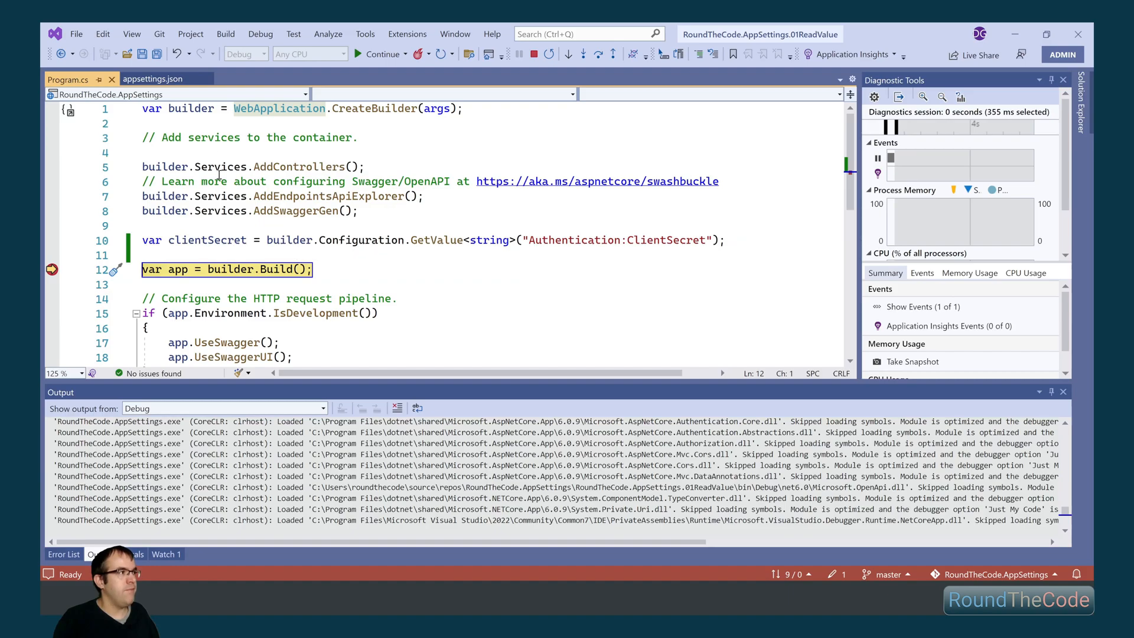
left_click(155, 78)
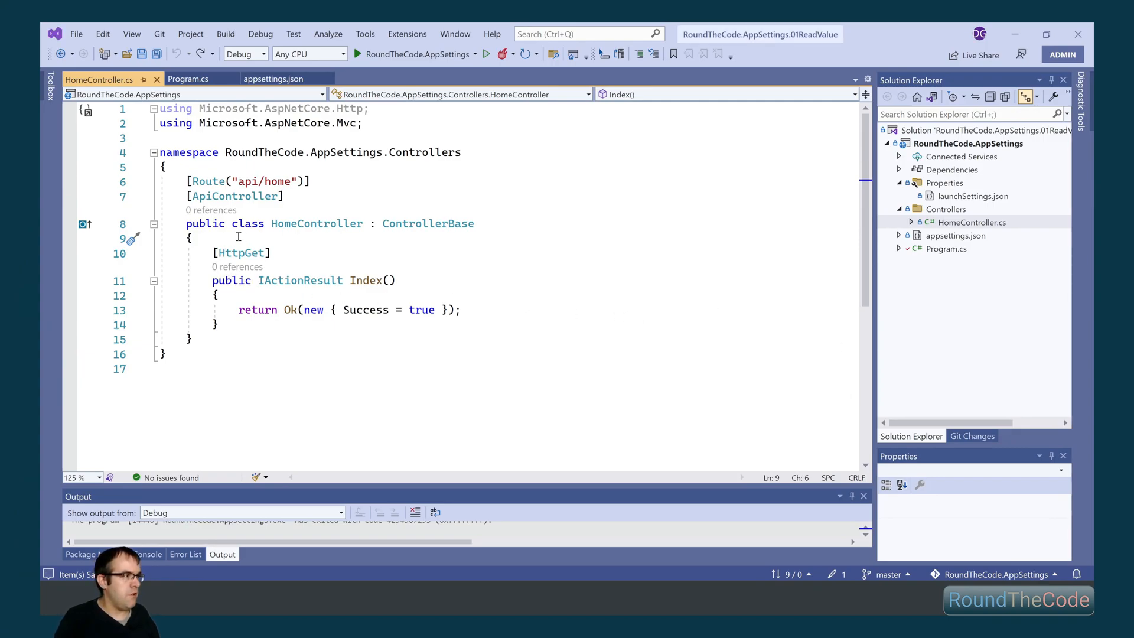
Step: Declare a private readonly IConfiguration _configuration field in HomeController
type("private read")
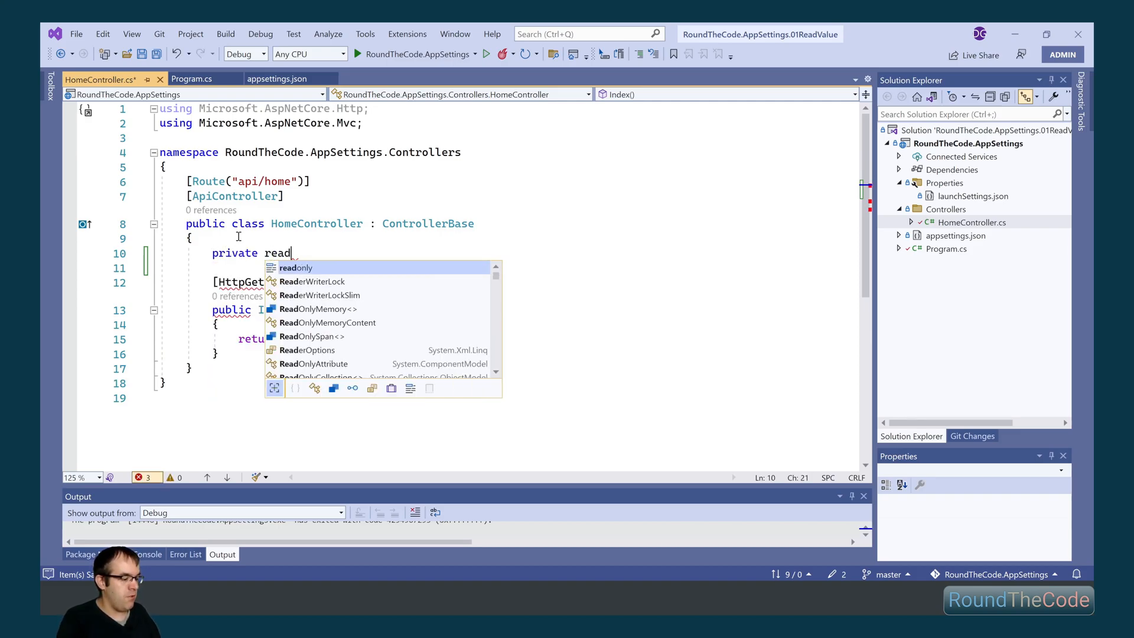
type("only IConfiguration")
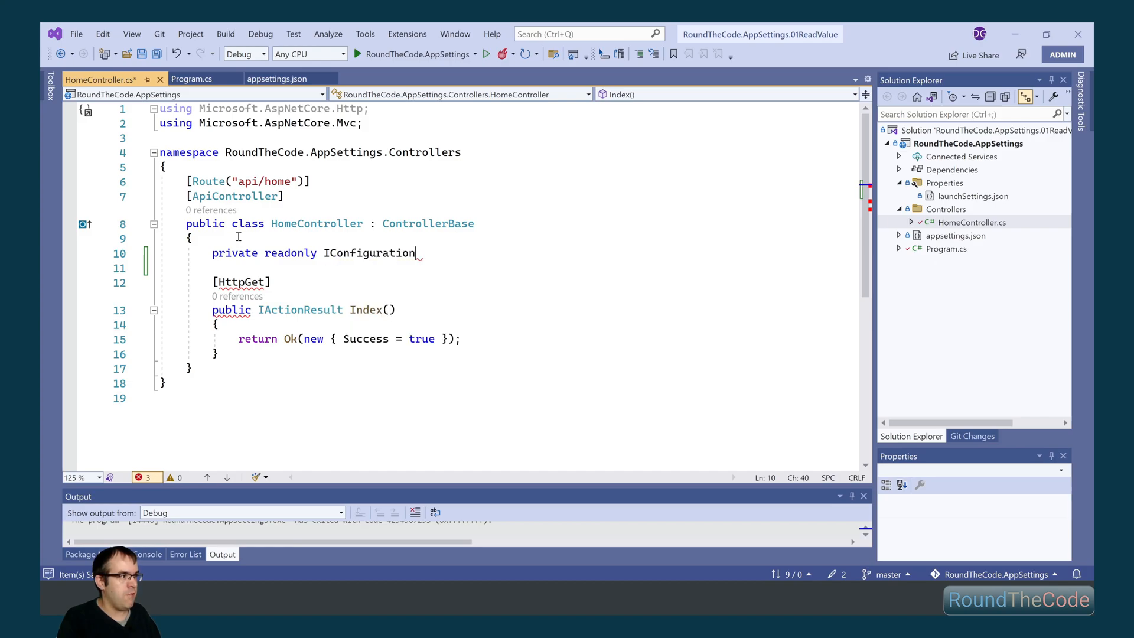
type("_C")
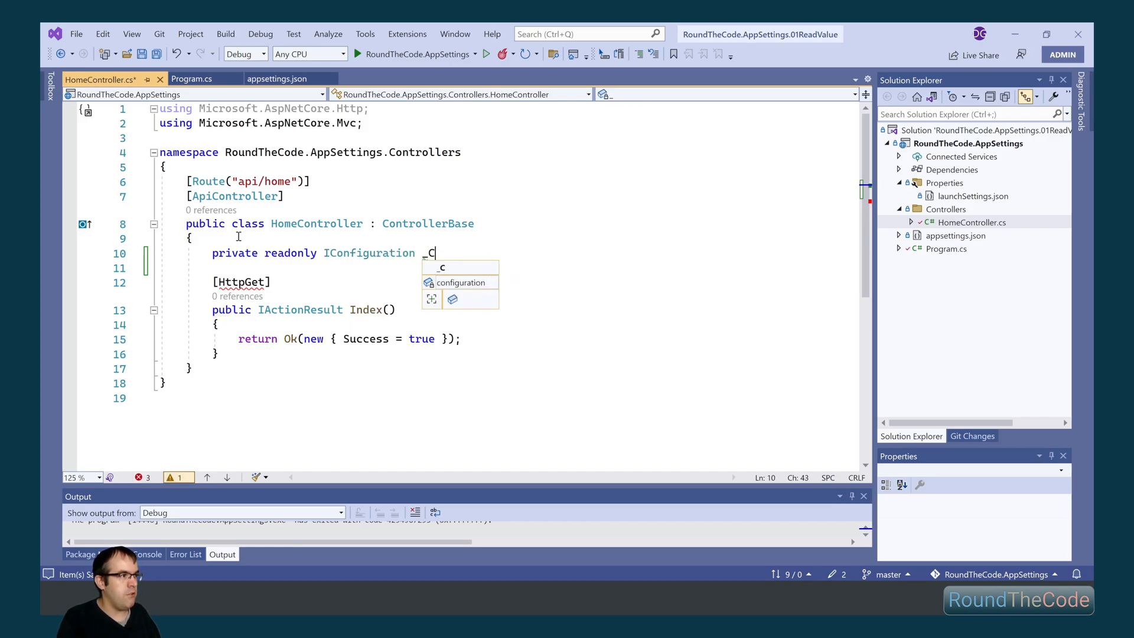
type("onfiguration;")
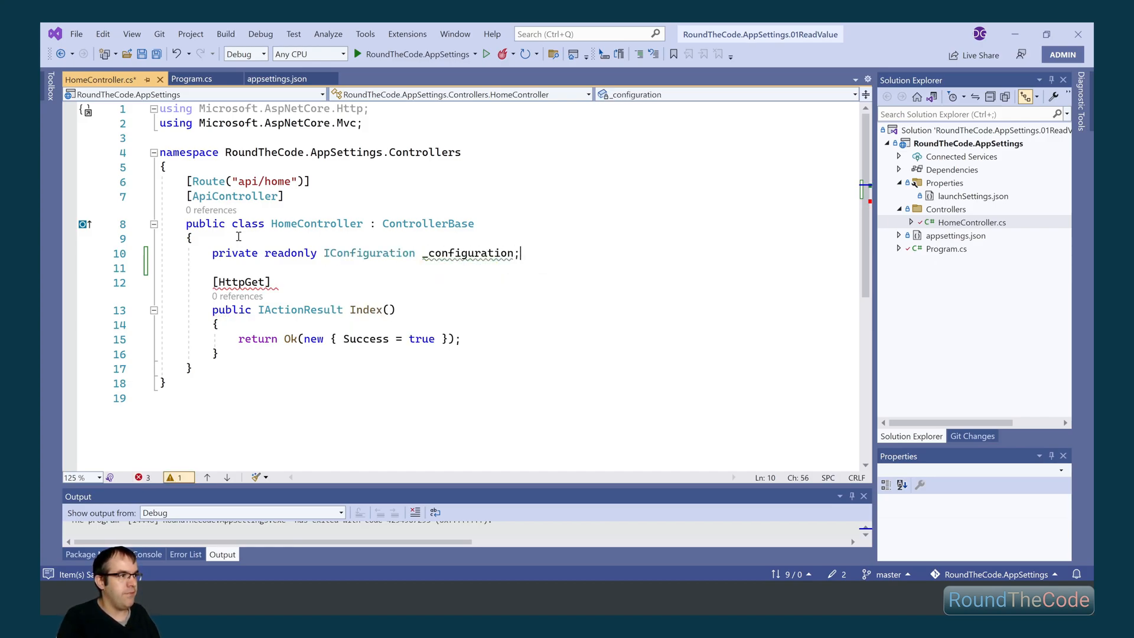
Step: Add a HomeController(IConfiguration configuration) constructor assigning _configuration = configuration
type("public")
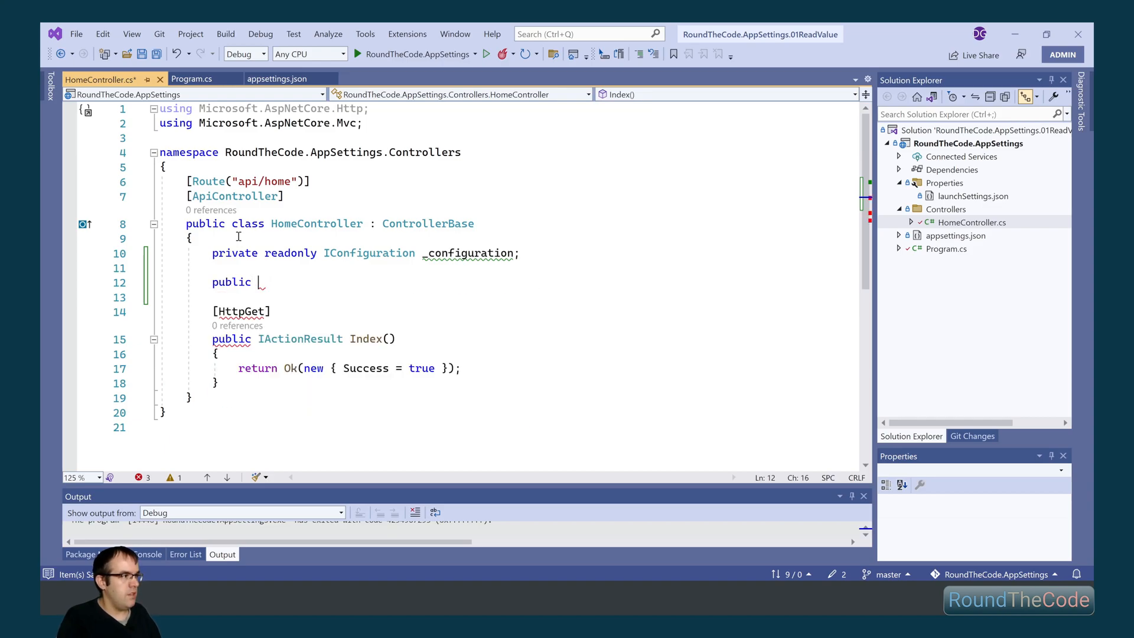
type("HomeController(IConfiguration")
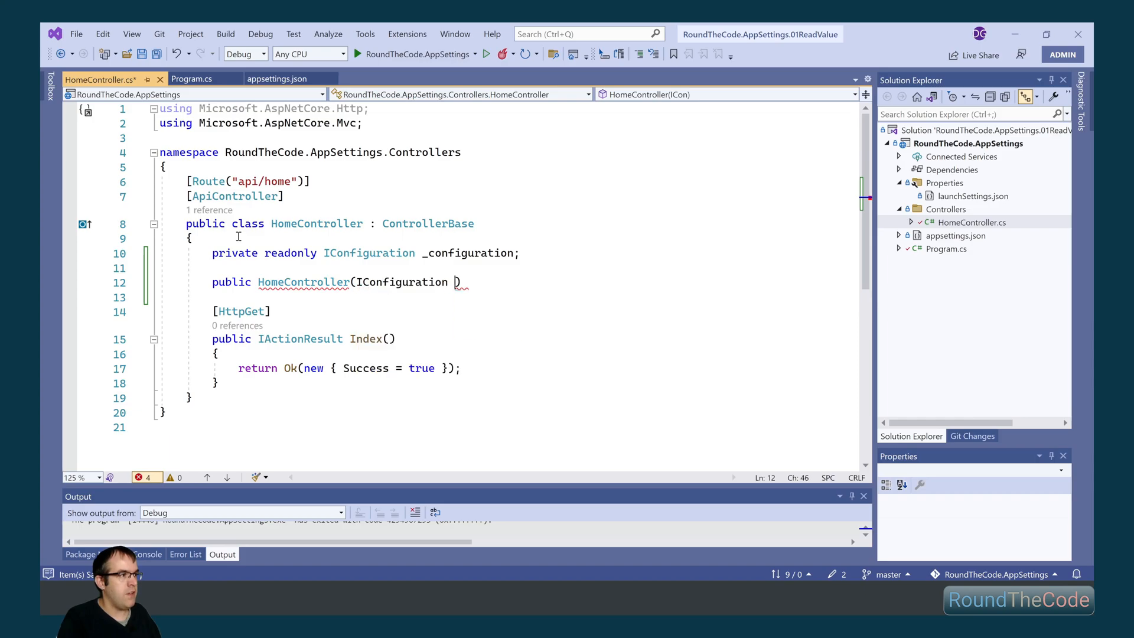
type("configuration) {  }")
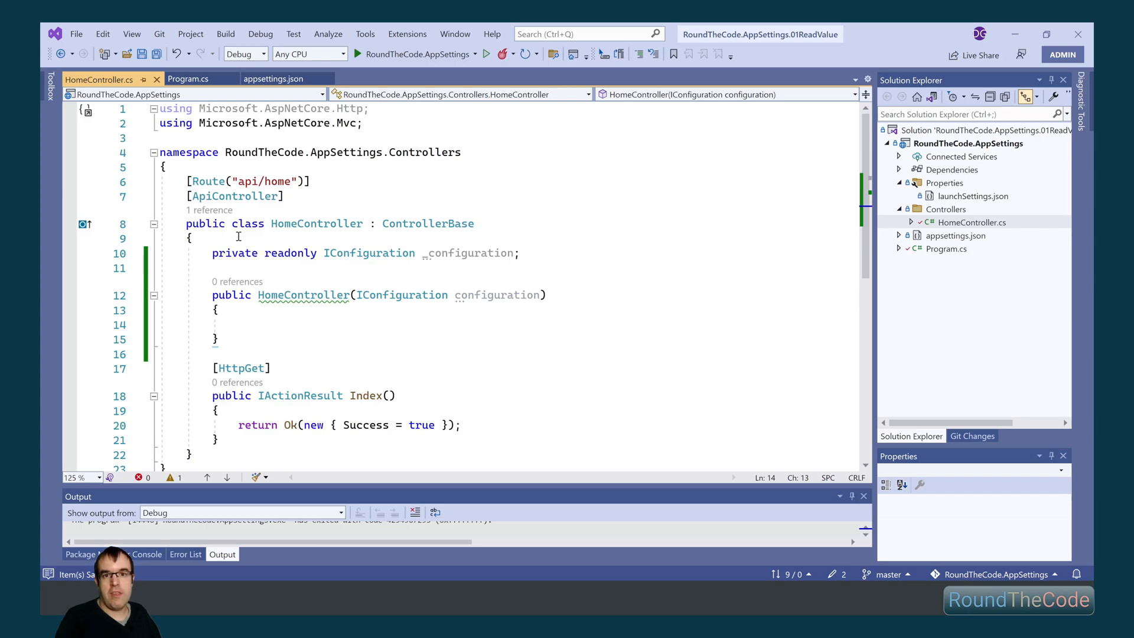
mouse_move(476, 265)
type("_configuration")
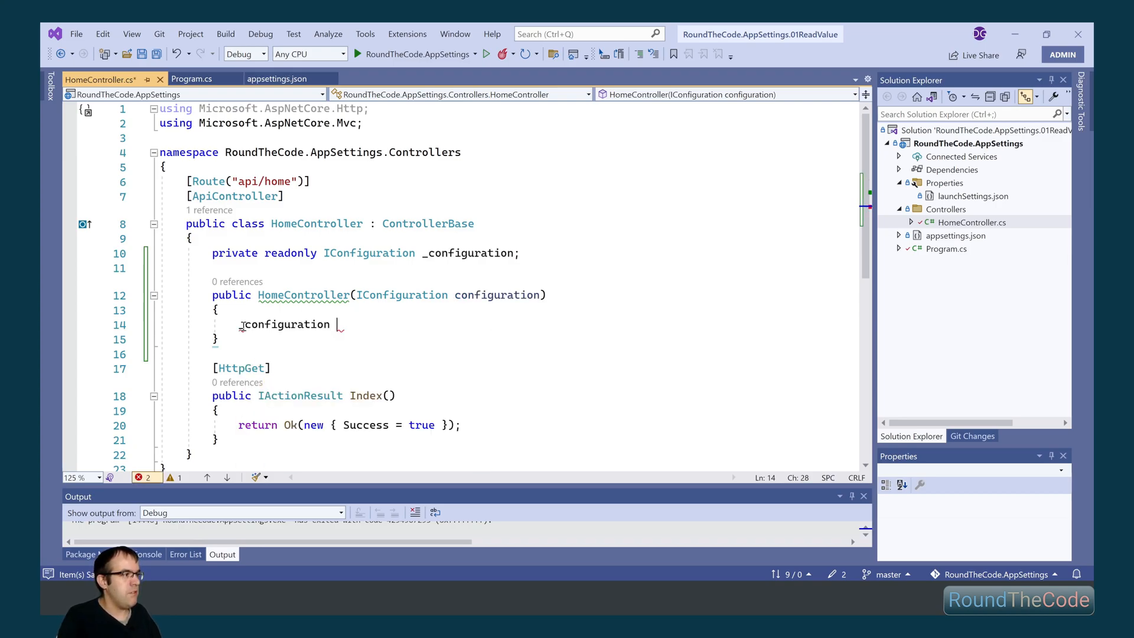
type("= configuration;")
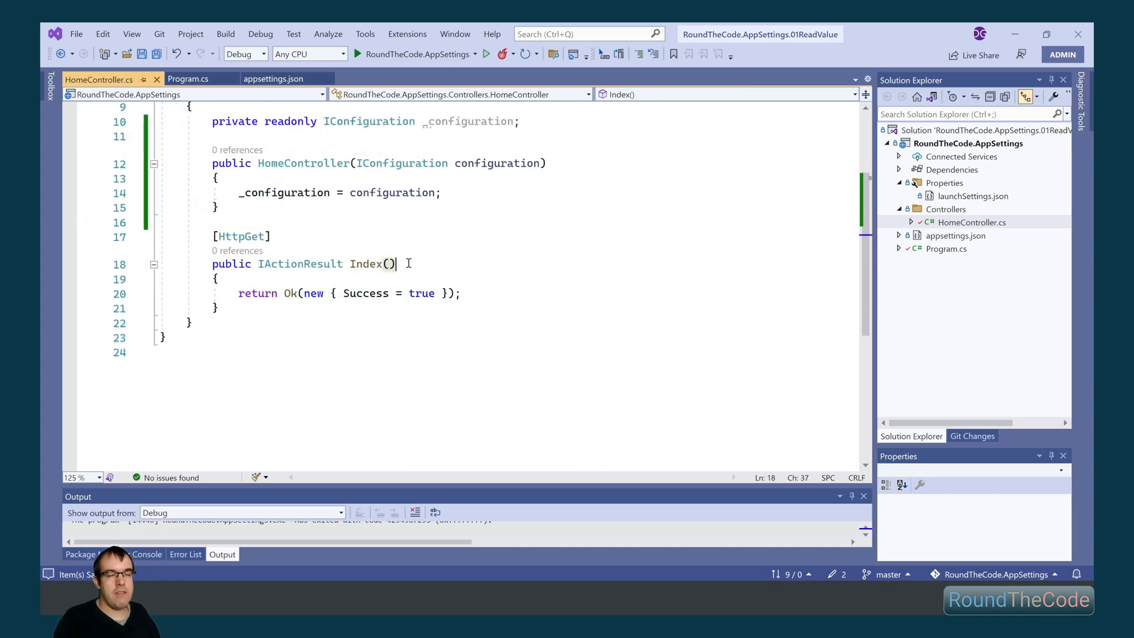
Step: Replace Success = true with ClientId = _configuration.GetValue<string>("Authentication:ClientId")
double_click(367, 293)
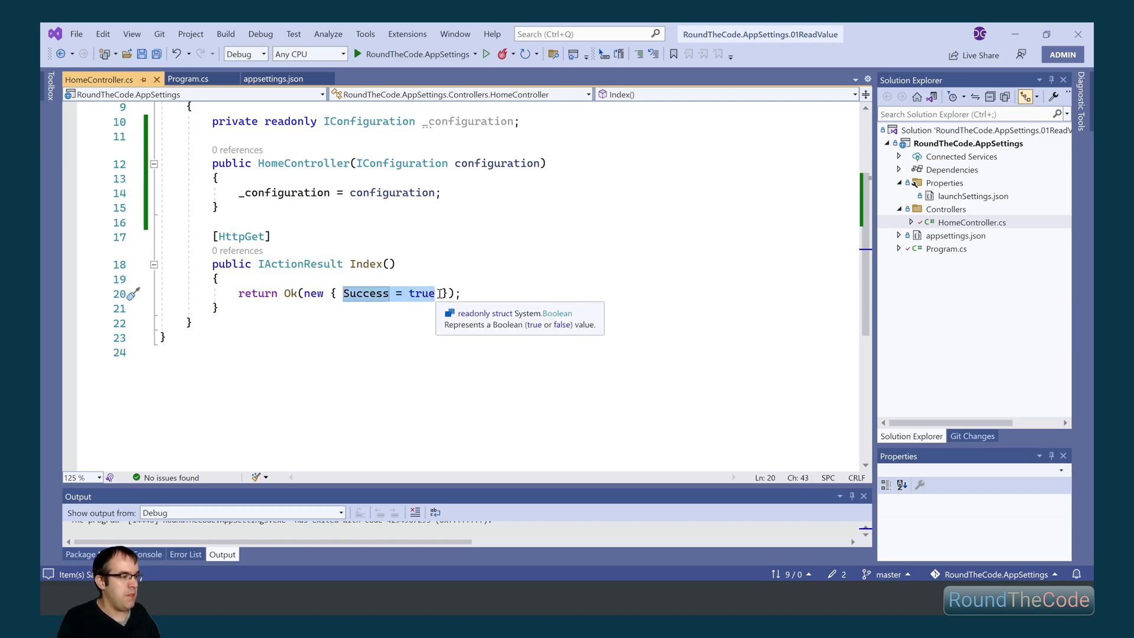
key("Delete")
type("C")
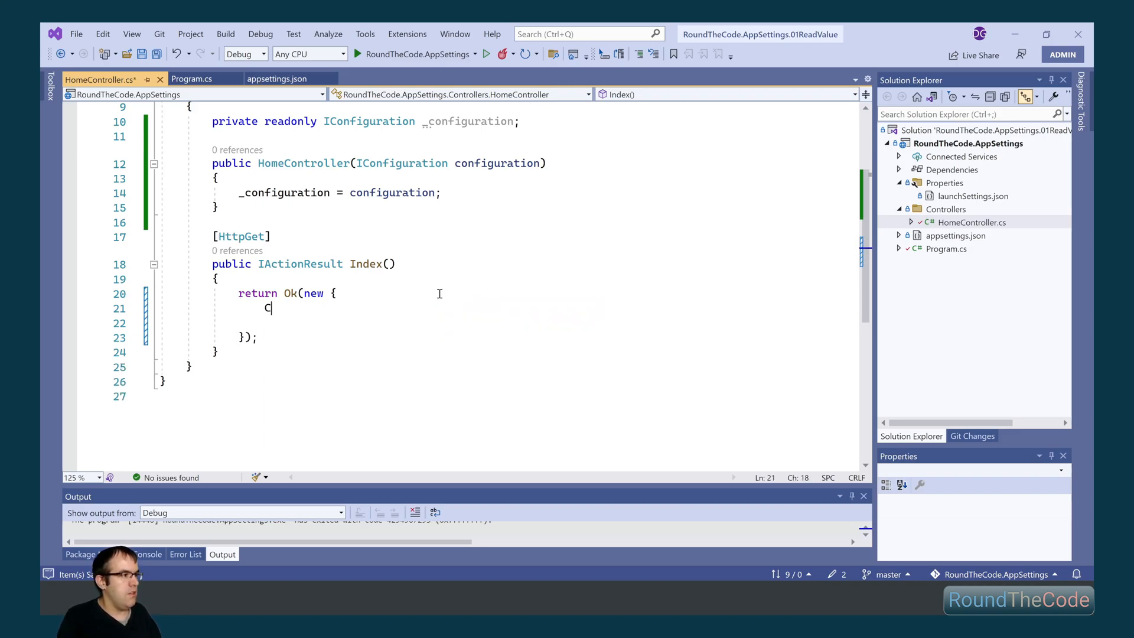
type("lientId")
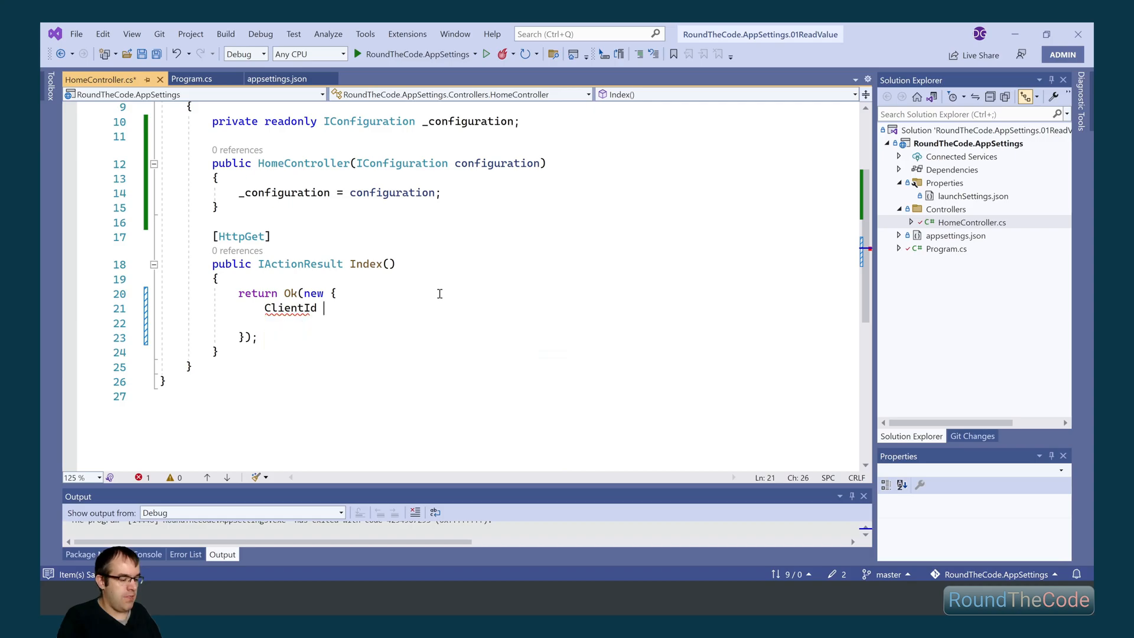
type("= _configuration.")
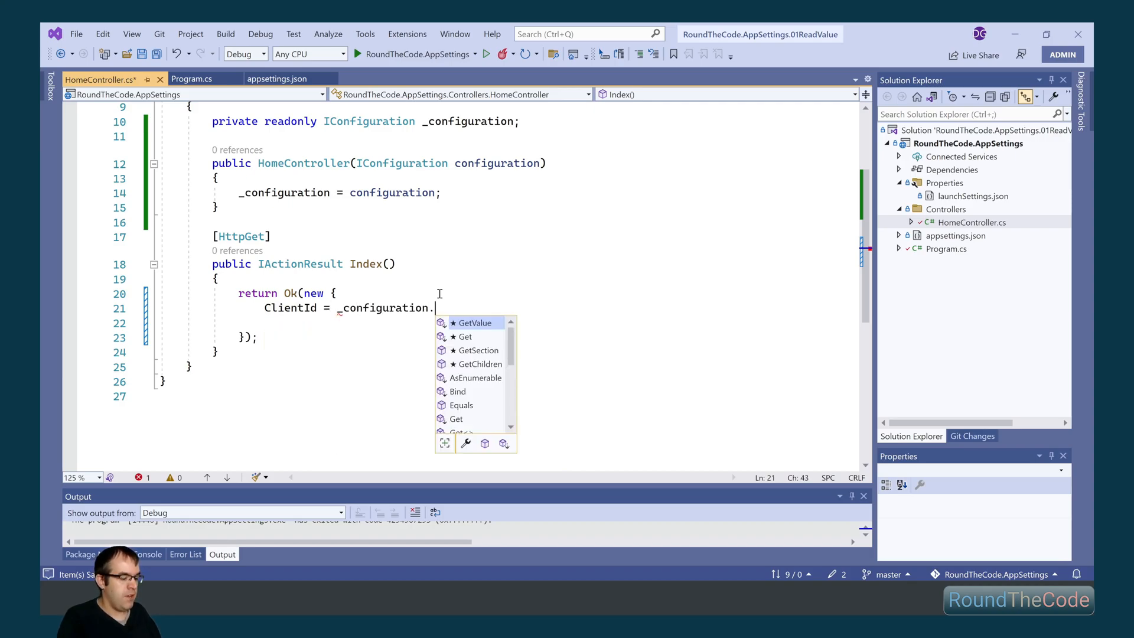
type("GetValue<string>(\"A")
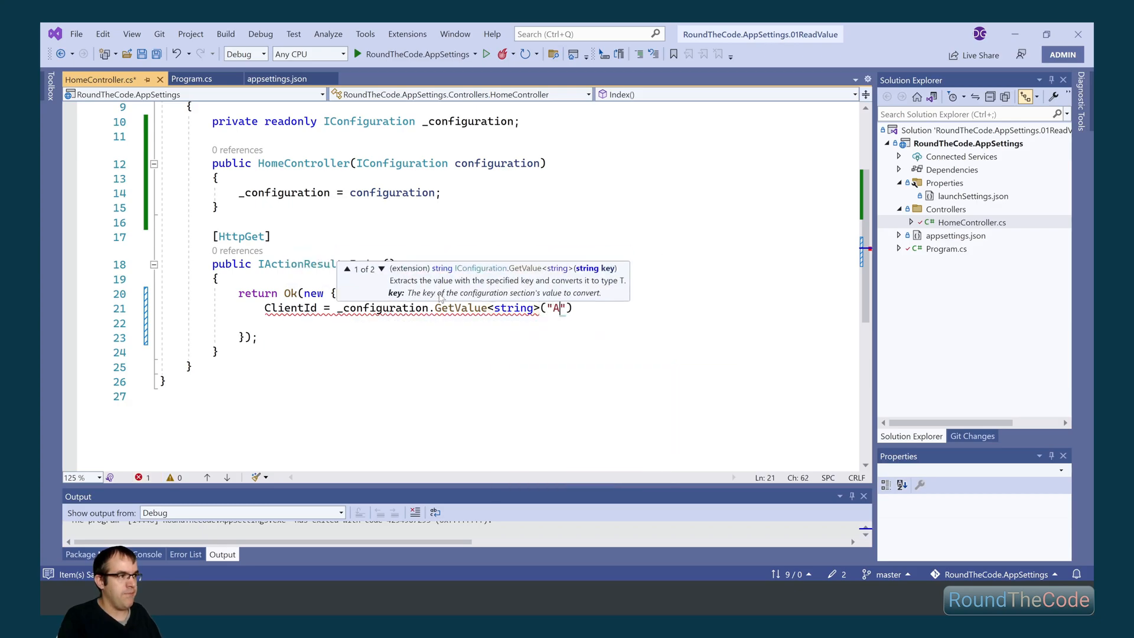
type("uthentic")
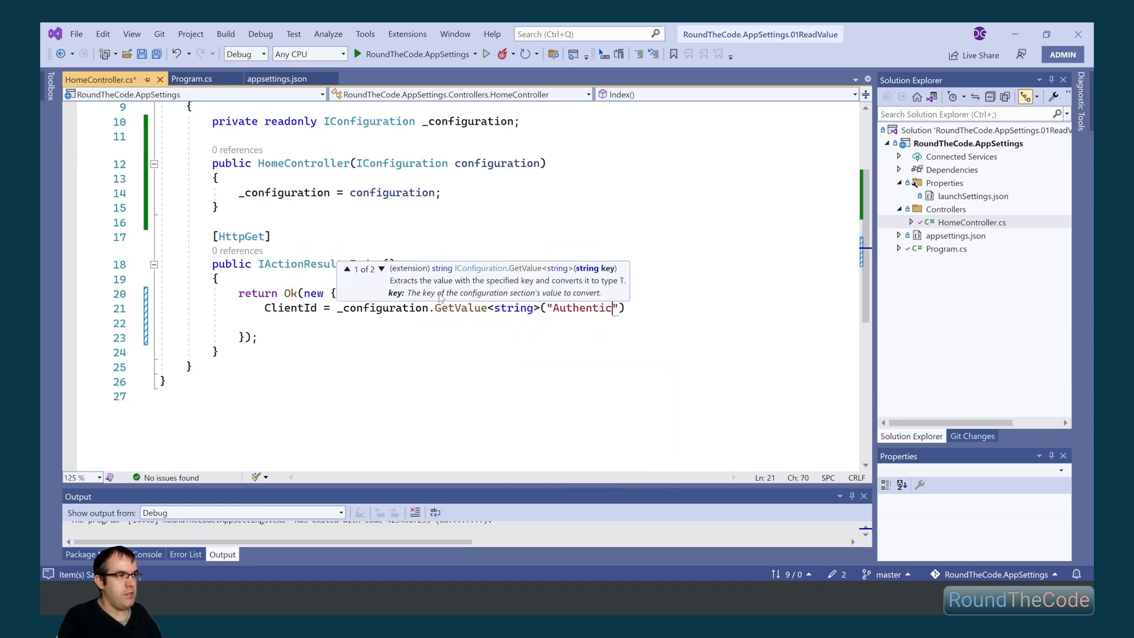
type("ation:")
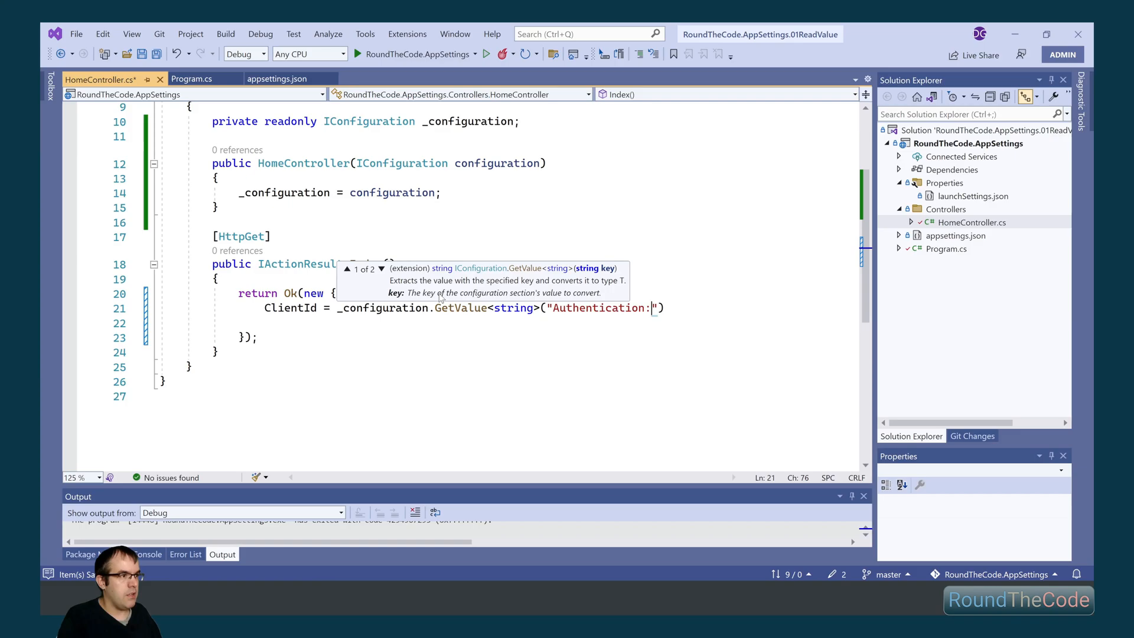
type("ClientId")
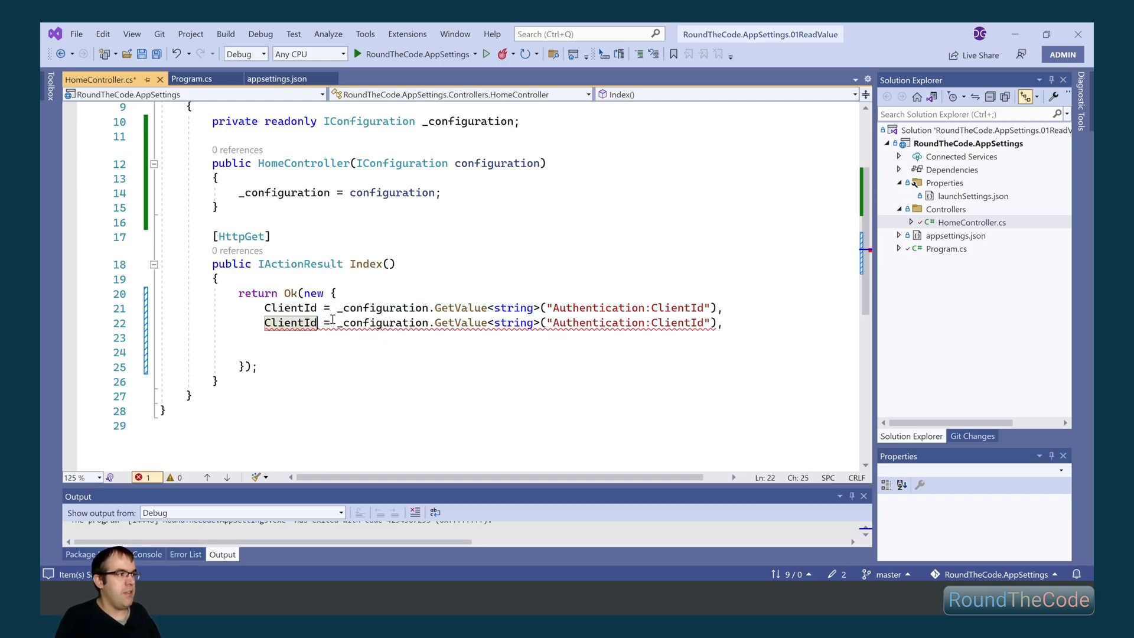
Step: Add the matching ClientSecret property, then check the AllowedHosts array in appsettings.json
type("ClientSecret")
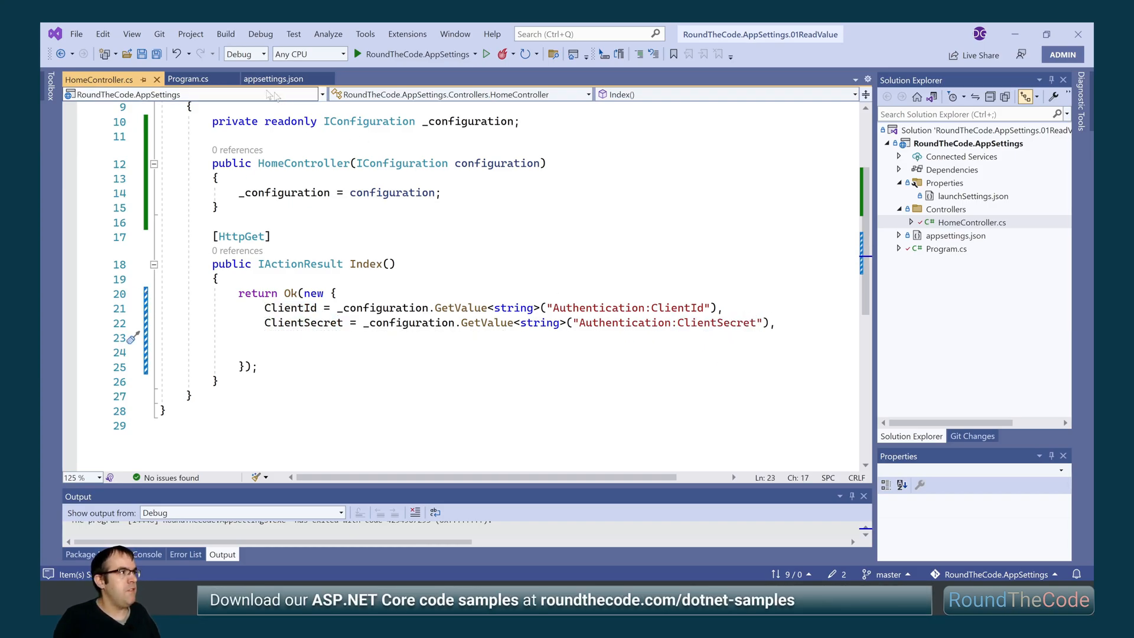
left_click(274, 79)
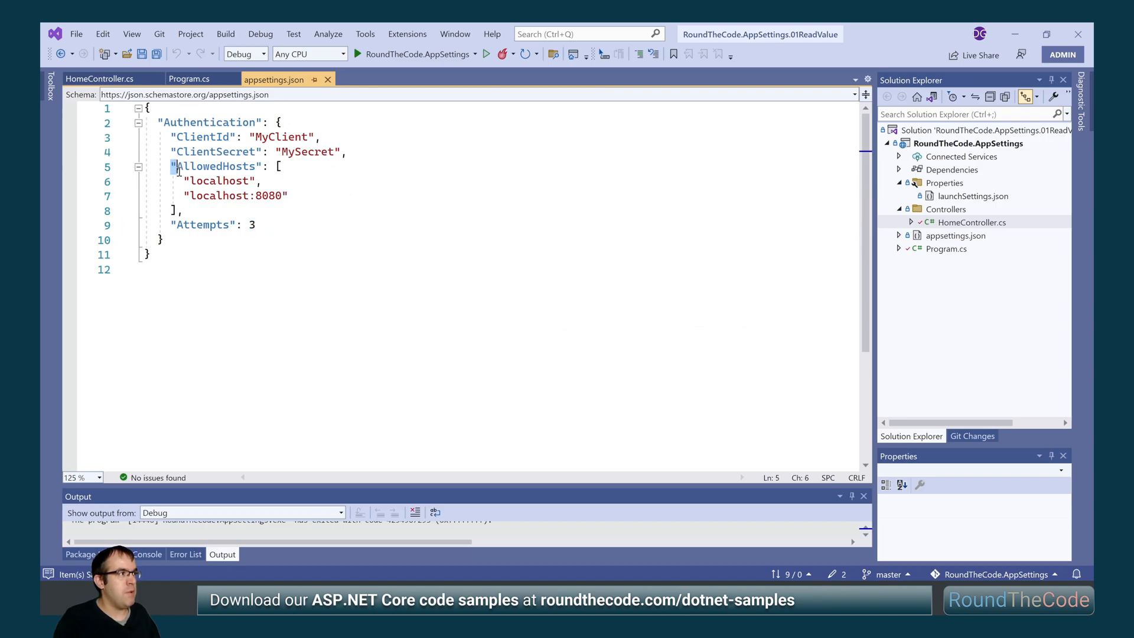
left_click_drag(174, 165, 176, 210)
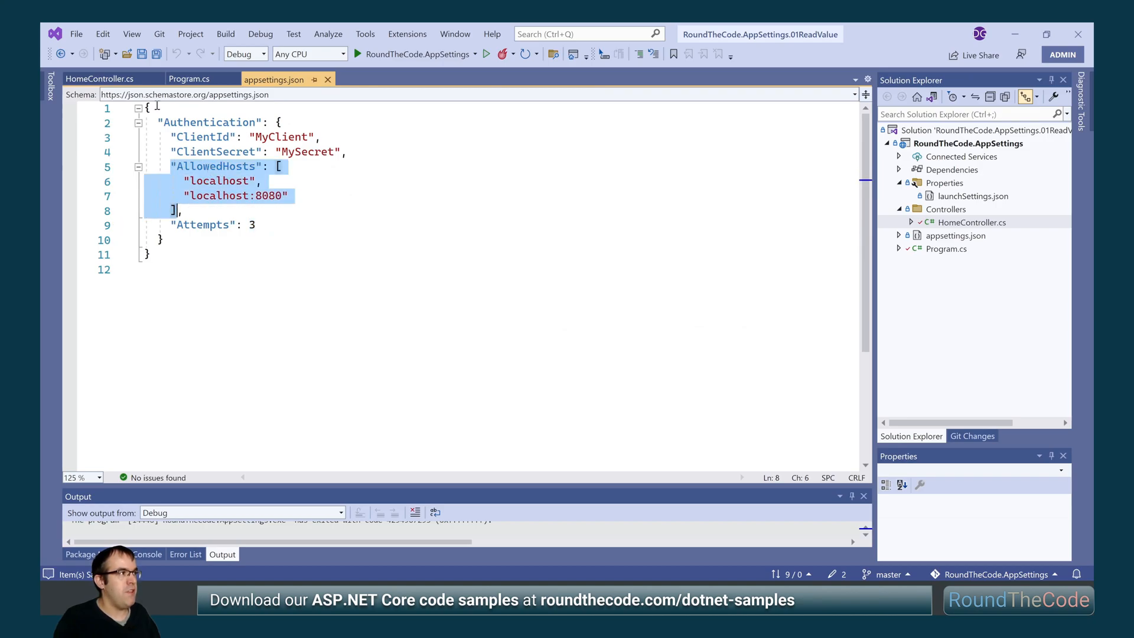
left_click(88, 79)
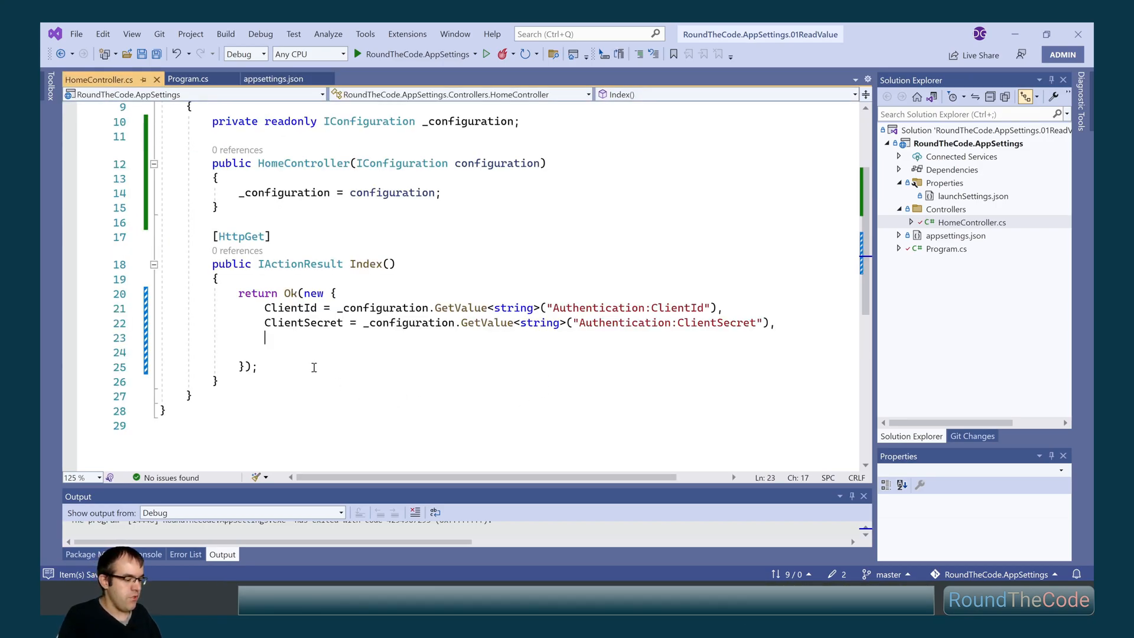
Step: Add AllowedHosts = _configuration.GetSection("Authentication:AllowedHosts").Get<string[]>() to the response
type("AllowedHosts = _configuration.GetSection(\"")
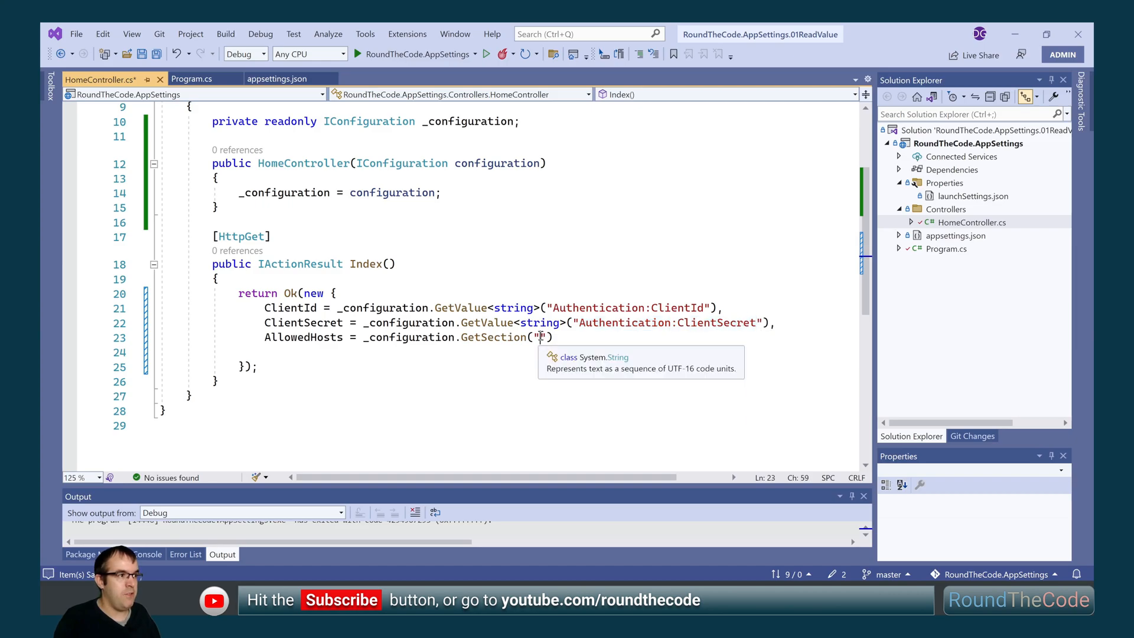
type("Authentication:ClientSecret")
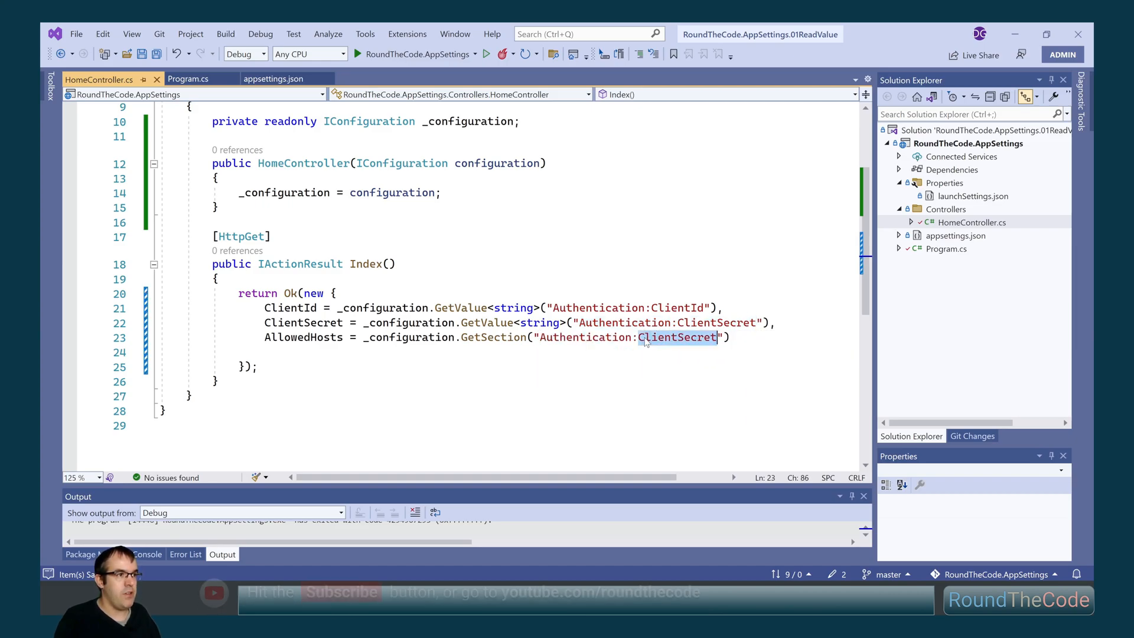
type("AllowedHosts")
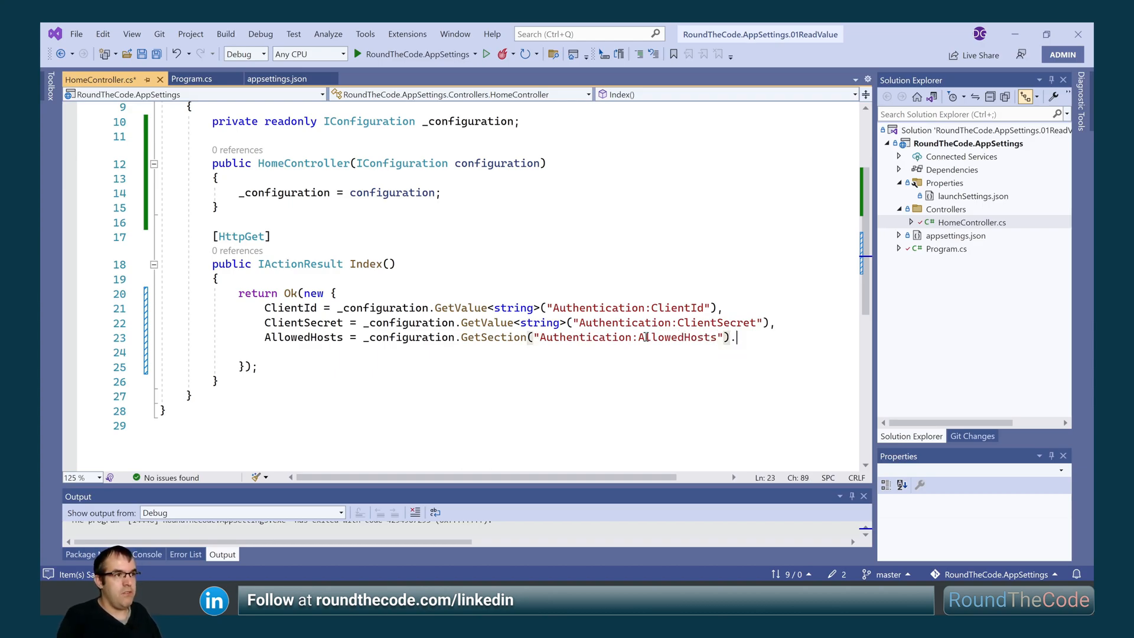
type("Get")
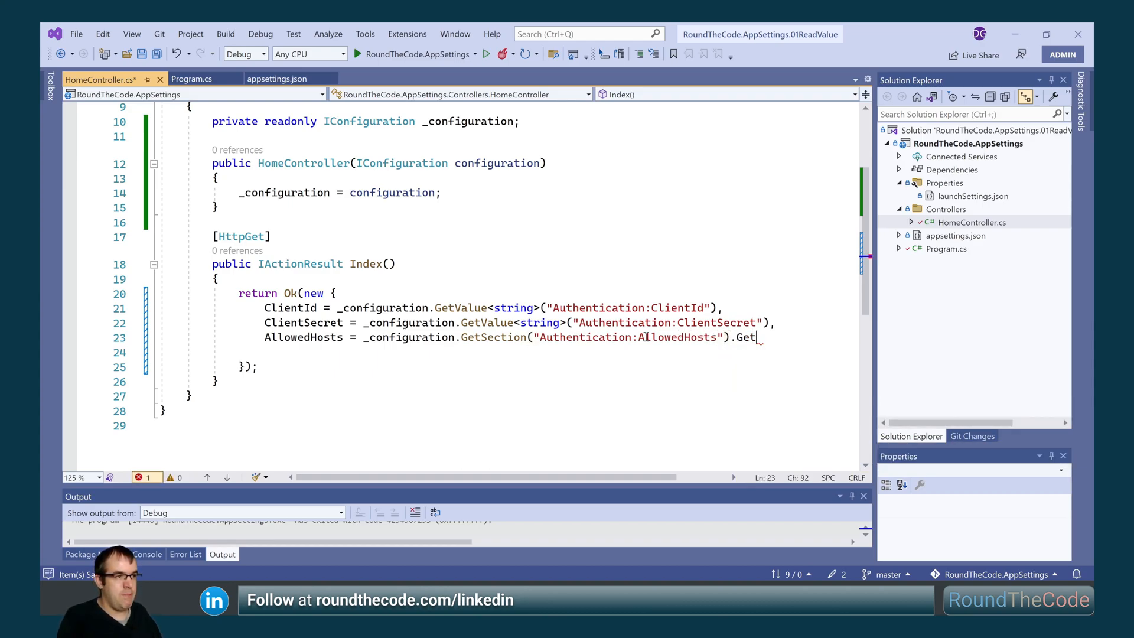
type("<string>")
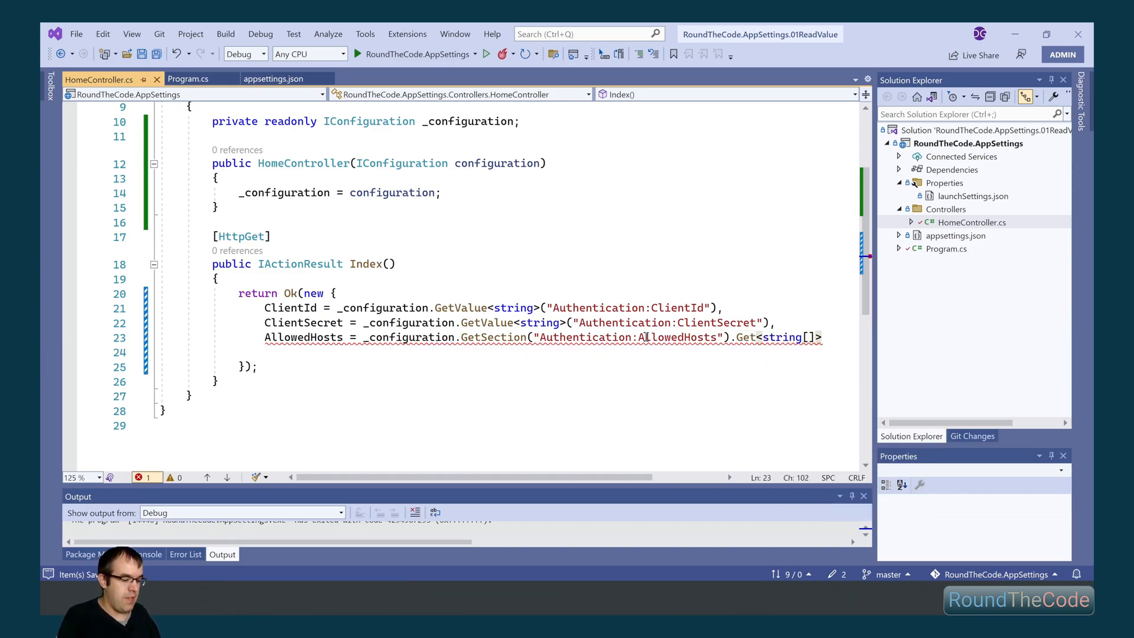
type("(),")
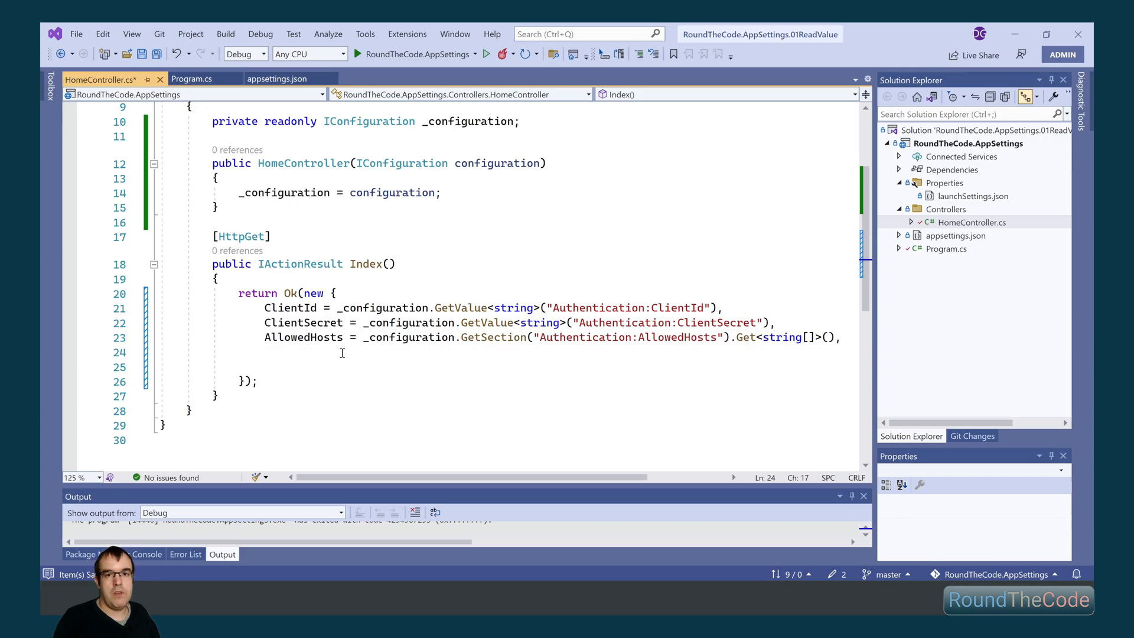
Step: Check Attempts in appsettings.json and begin renaming a duplicated ClientId line to 'Att'
left_click(282, 78)
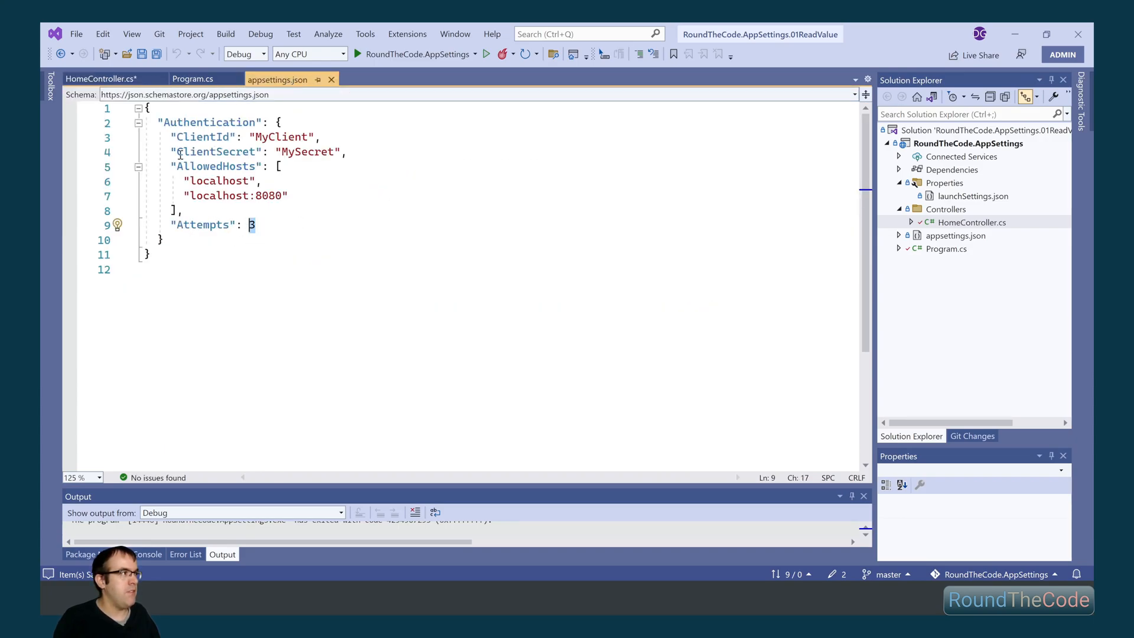
left_click(89, 78)
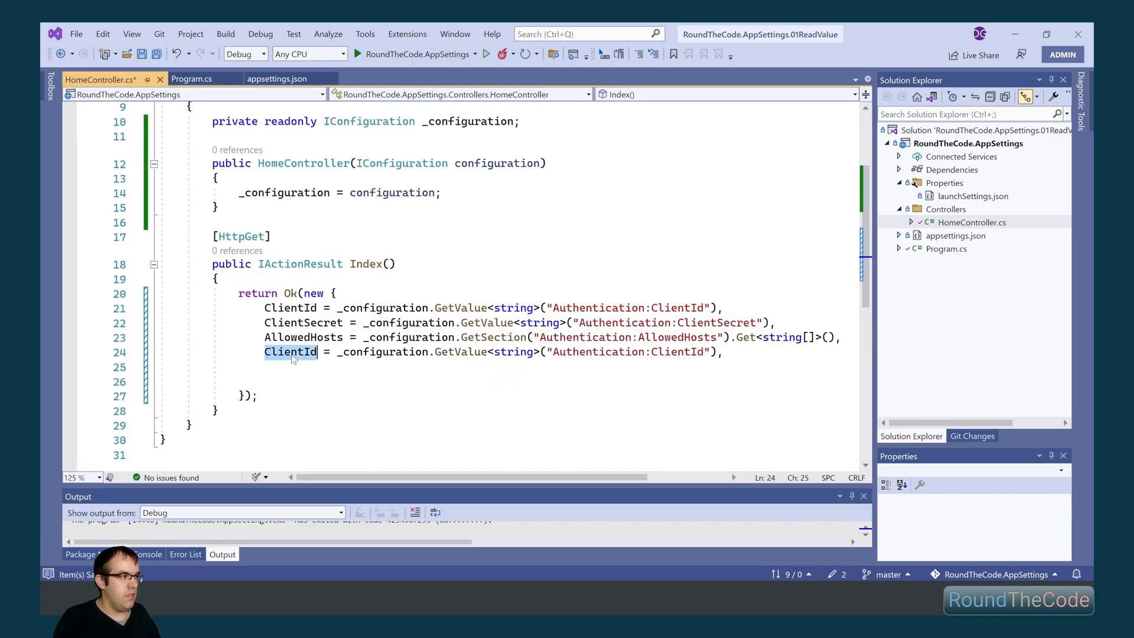
type("Att")
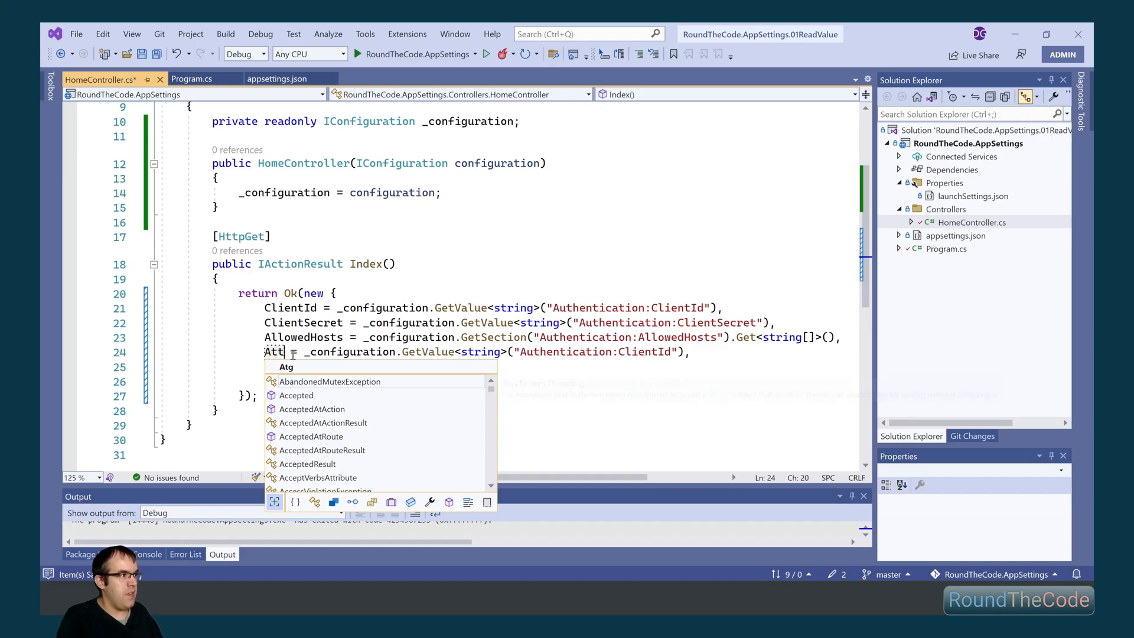